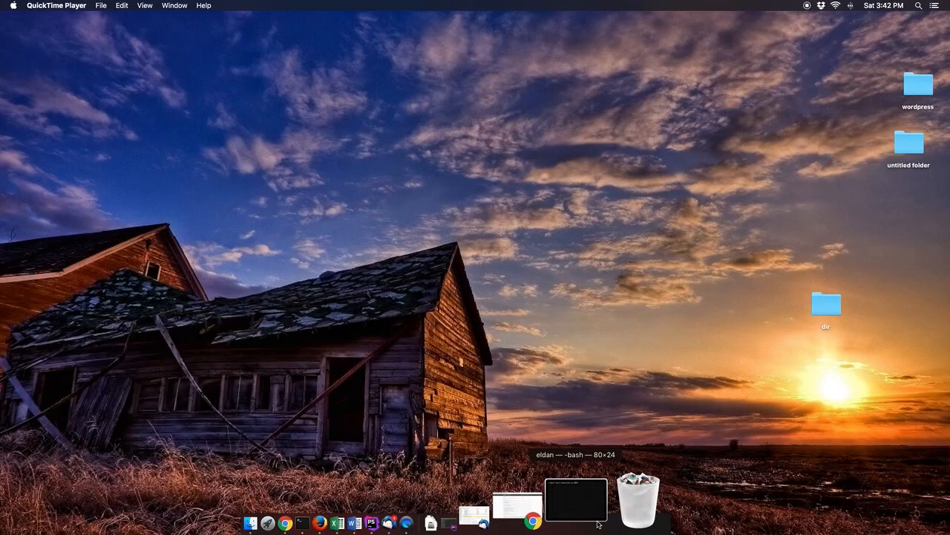
# - Show the bash window holding the unrun composer require facebook/graph-sdk command
pyautogui.click(577, 499)
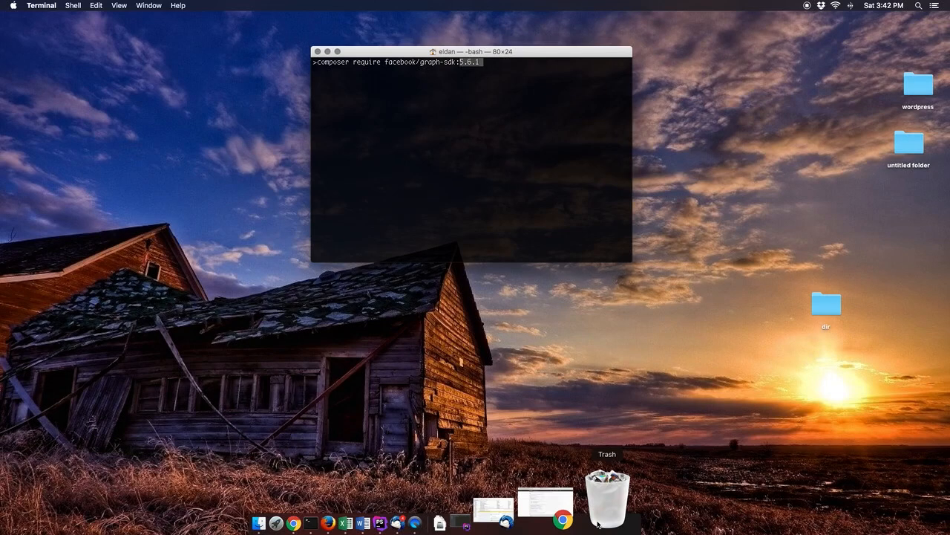
pyautogui.moveTo(382, 502)
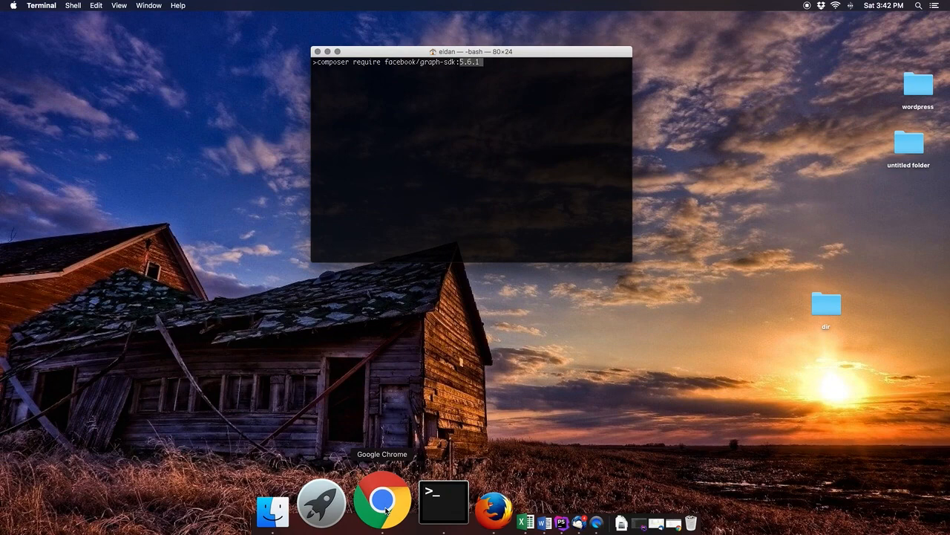
# - Review the graph-sdk page on Packagist, then switch to the Facebook for Developers home page
pyautogui.click(382, 502)
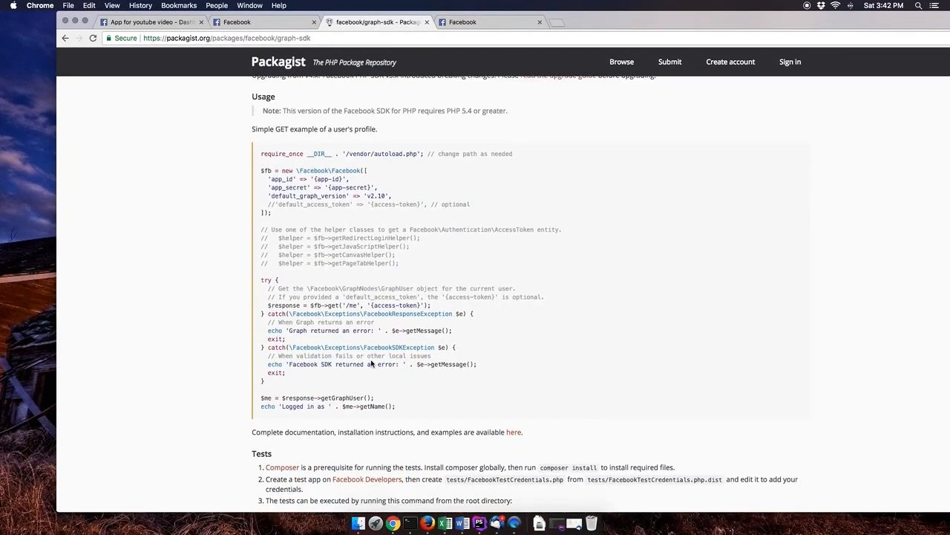
pyautogui.moveTo(326, 330)
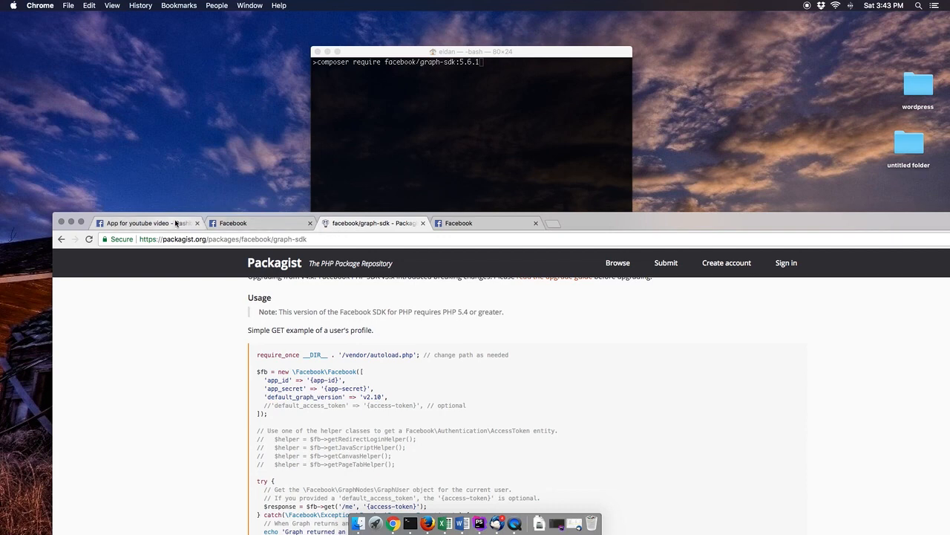
pyautogui.click(141, 222)
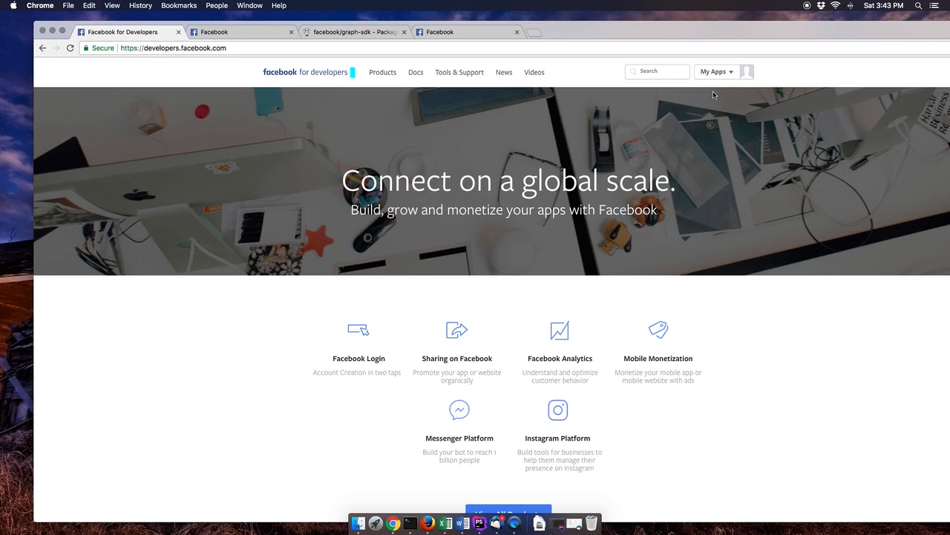
# - From My Apps, open the 'App for youtube video' dashboard
pyautogui.click(716, 71)
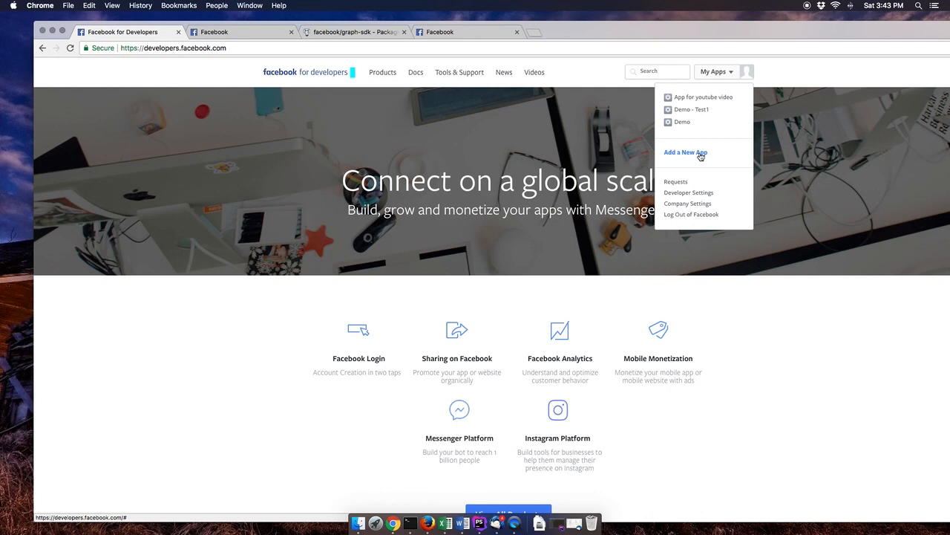
pyautogui.click(702, 98)
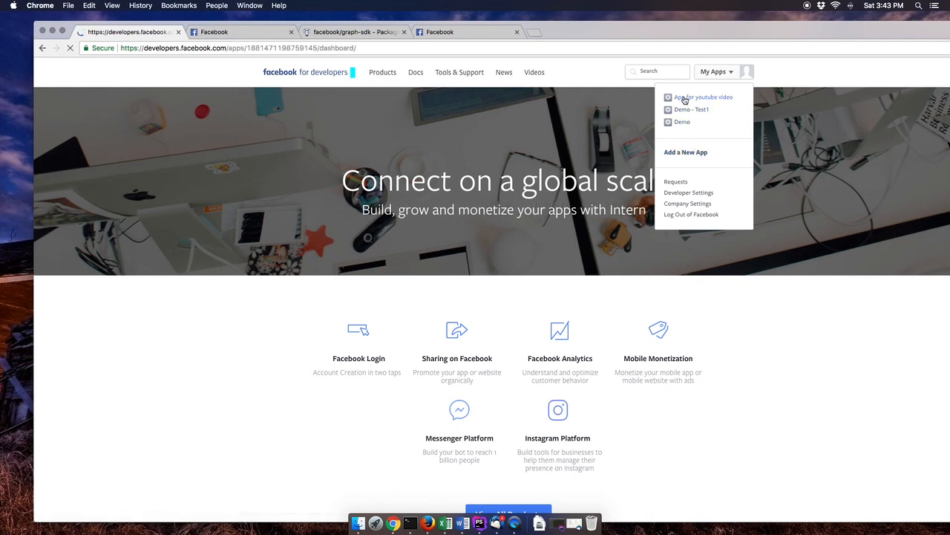
pyautogui.click(702, 97)
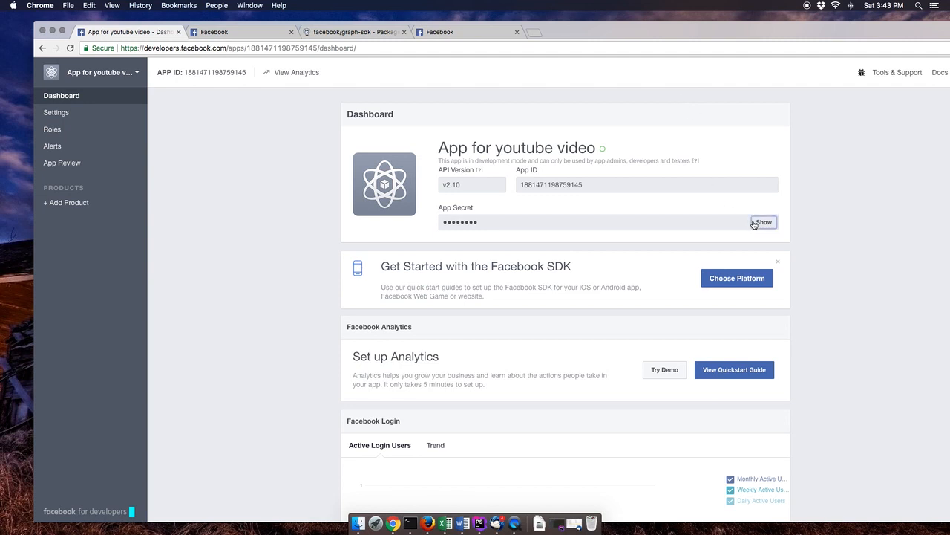
# - Reveal the hidden App Secret by re-entering the account password and submitting
pyautogui.click(763, 222)
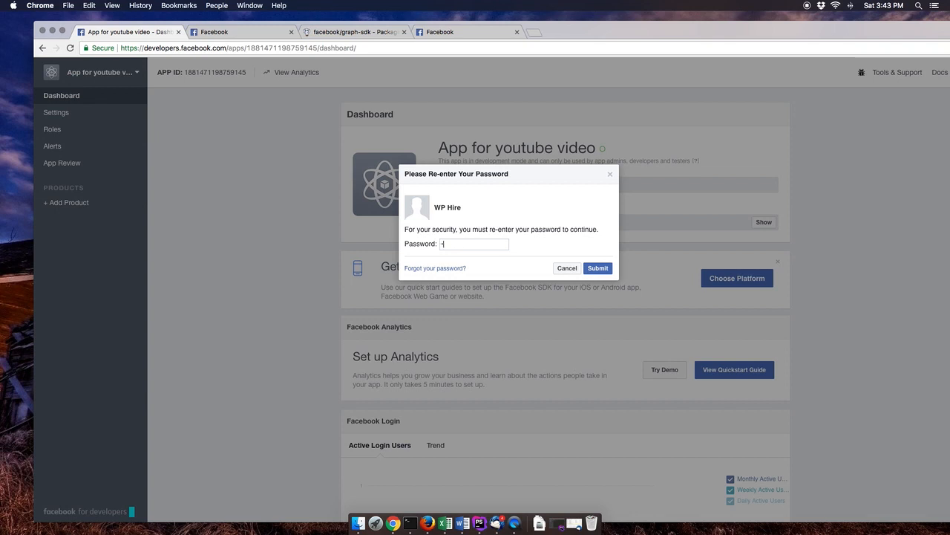
pyautogui.write('•')
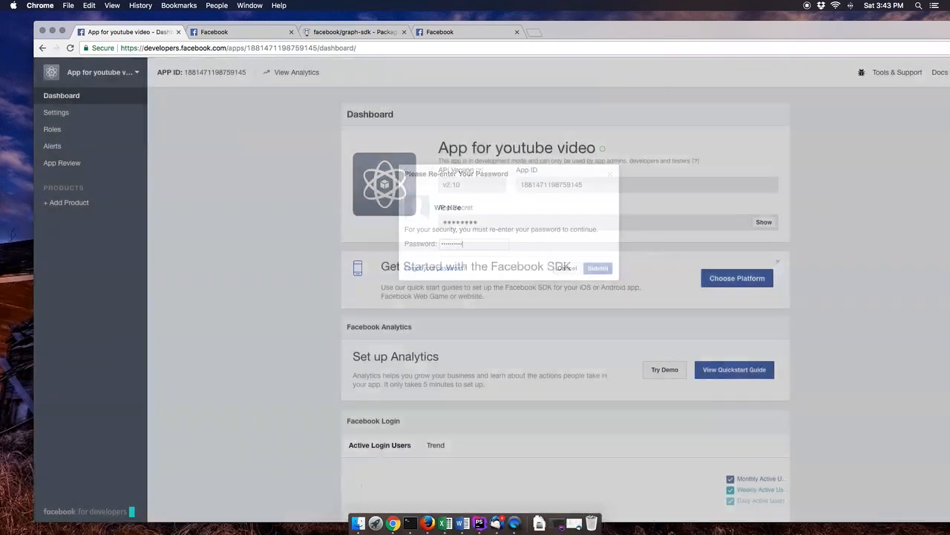
pyautogui.click(597, 268)
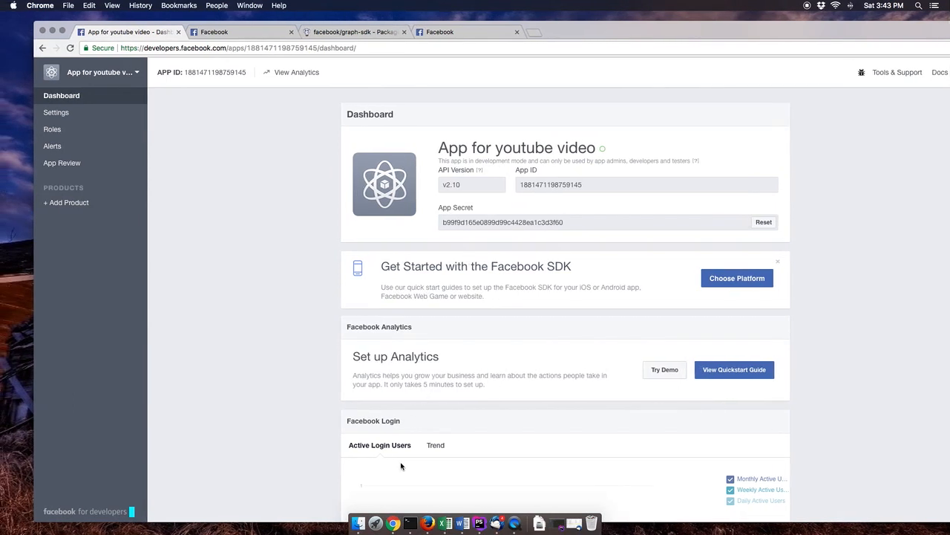
pyautogui.moveTo(567, 522)
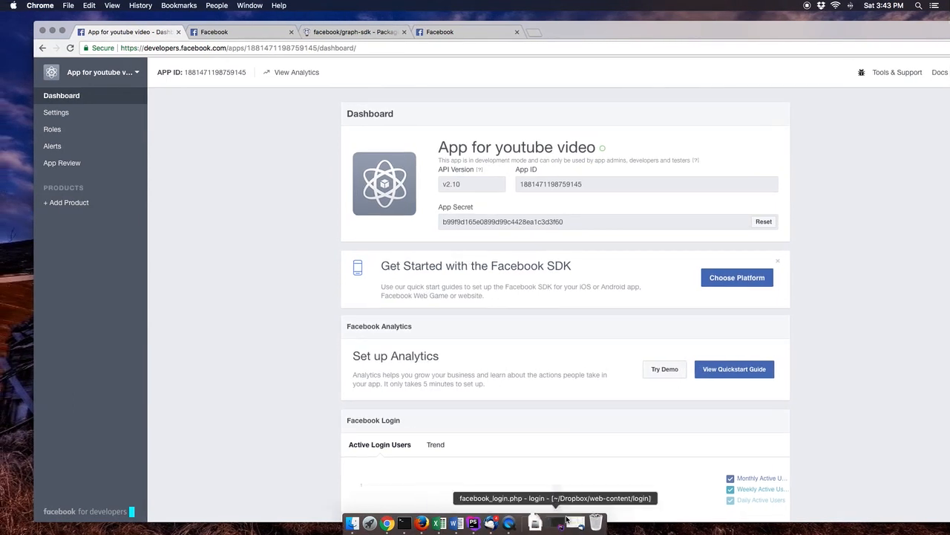
pyautogui.moveTo(555, 523)
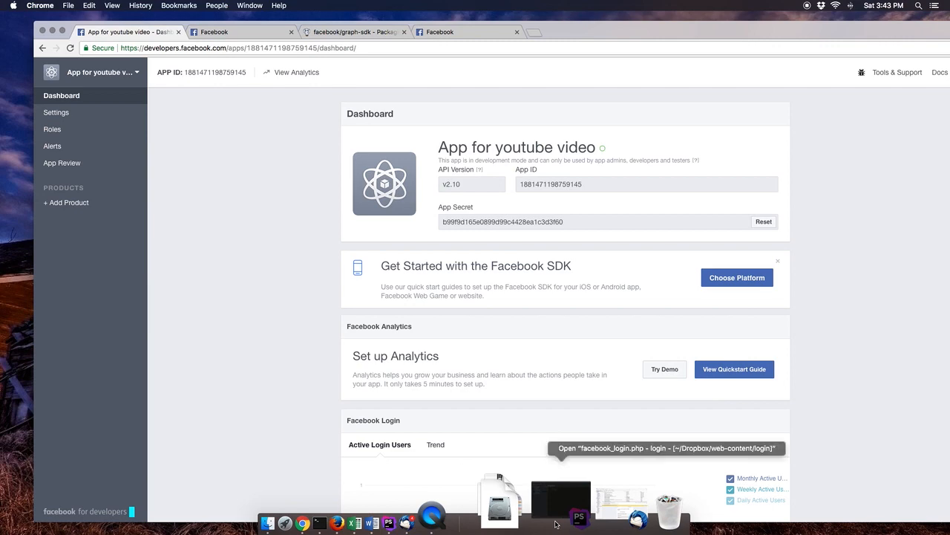
# - Bring forward the login project with facebook_login.php holding only the opening PHP tag
pyautogui.click(580, 515)
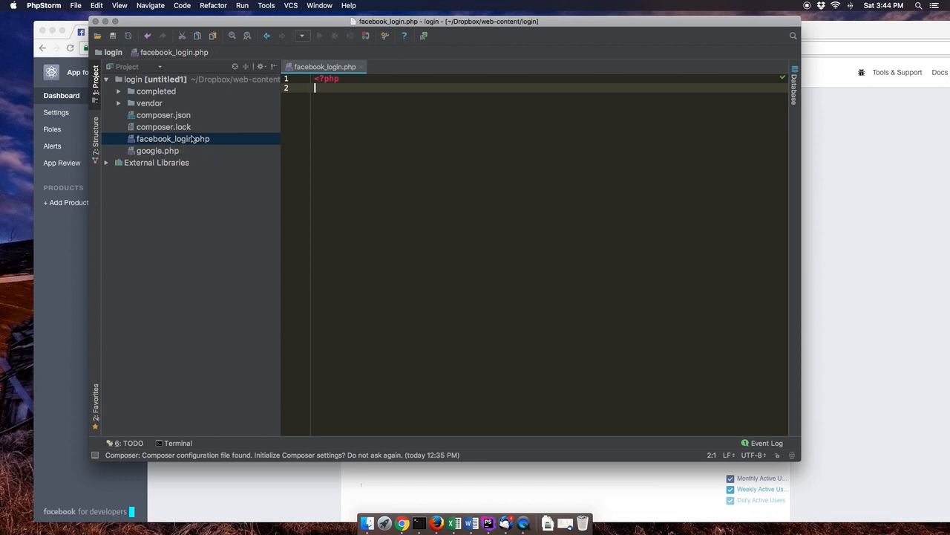
pyautogui.moveTo(404, 508)
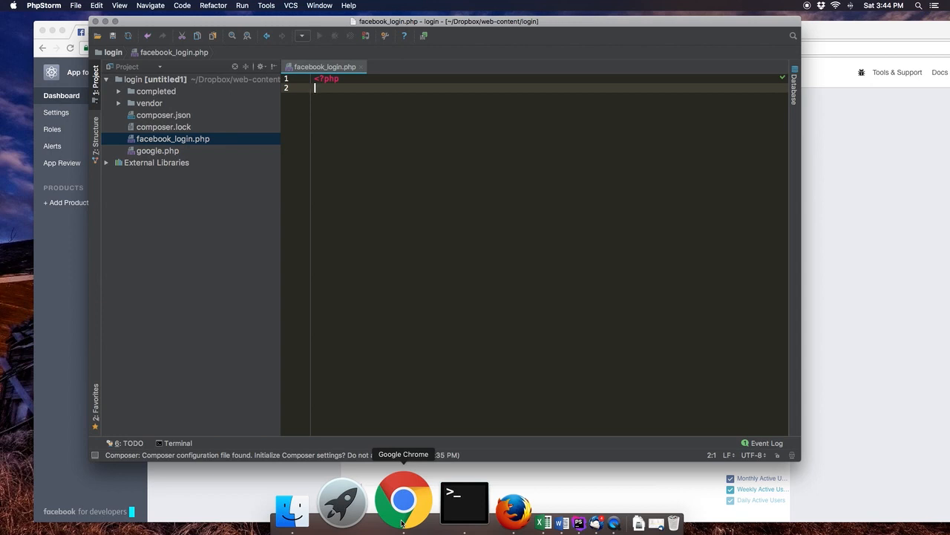
pyautogui.click(404, 499)
pyautogui.write('h')
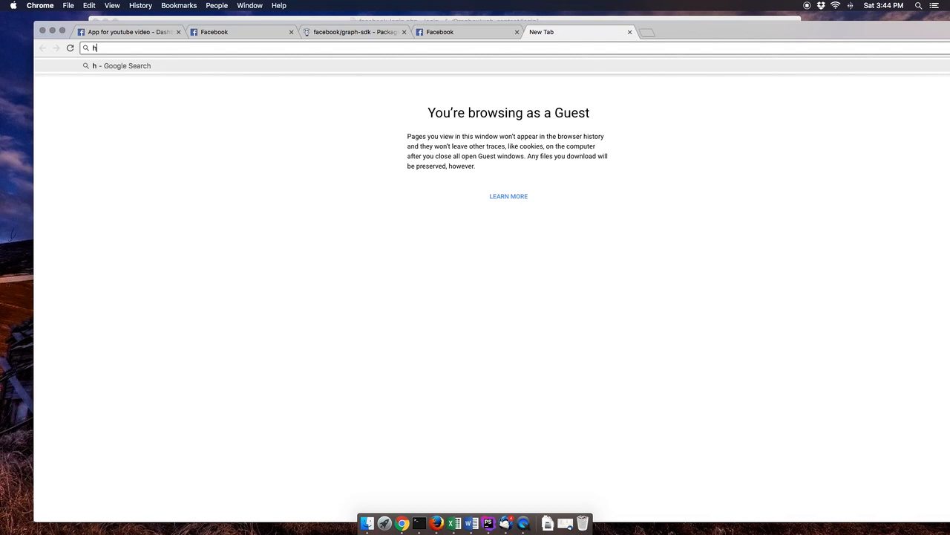
pyautogui.write('ttp://')
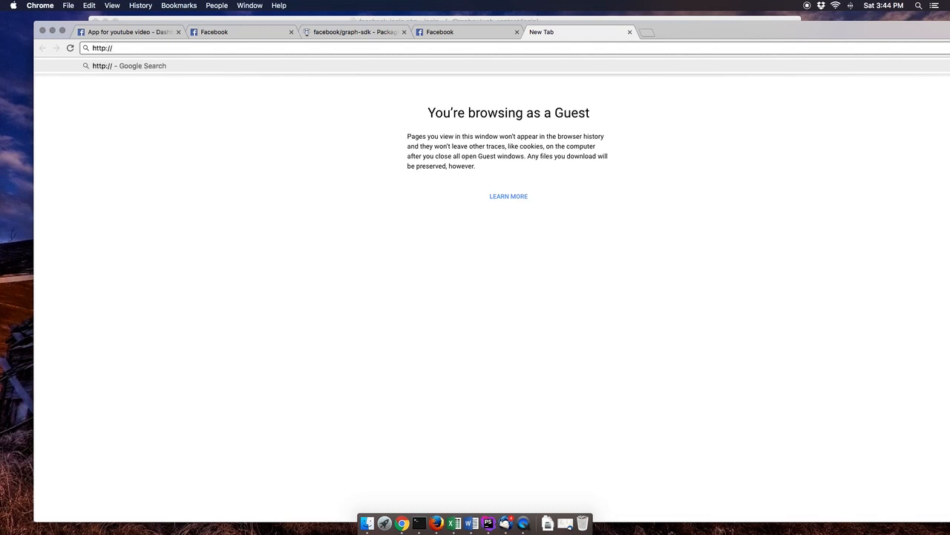
pyautogui.write('localhost/')
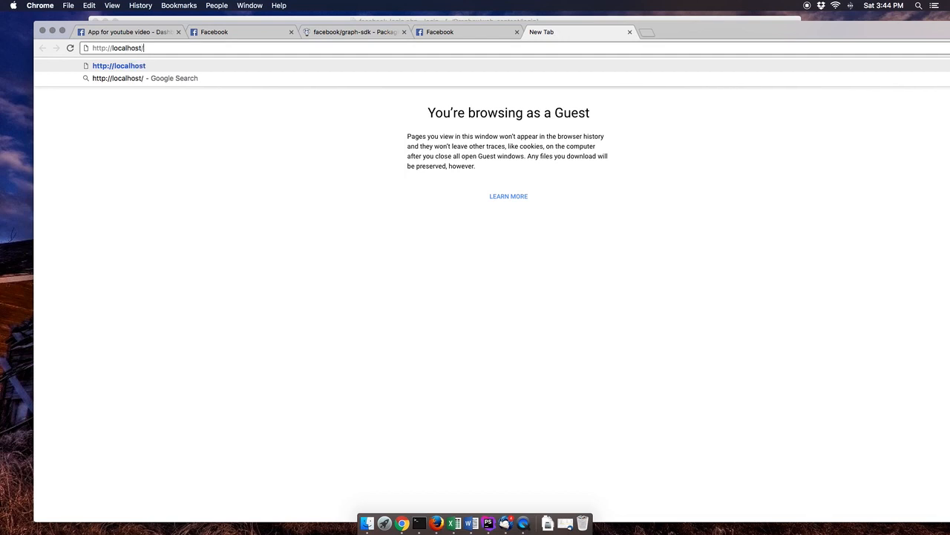
pyautogui.write('sign_')
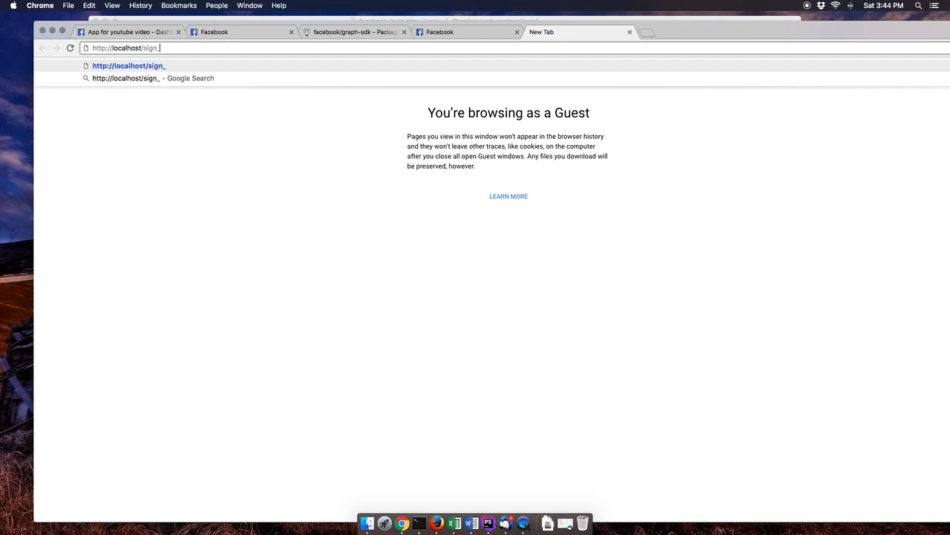
pyautogui.write('in/faceb')
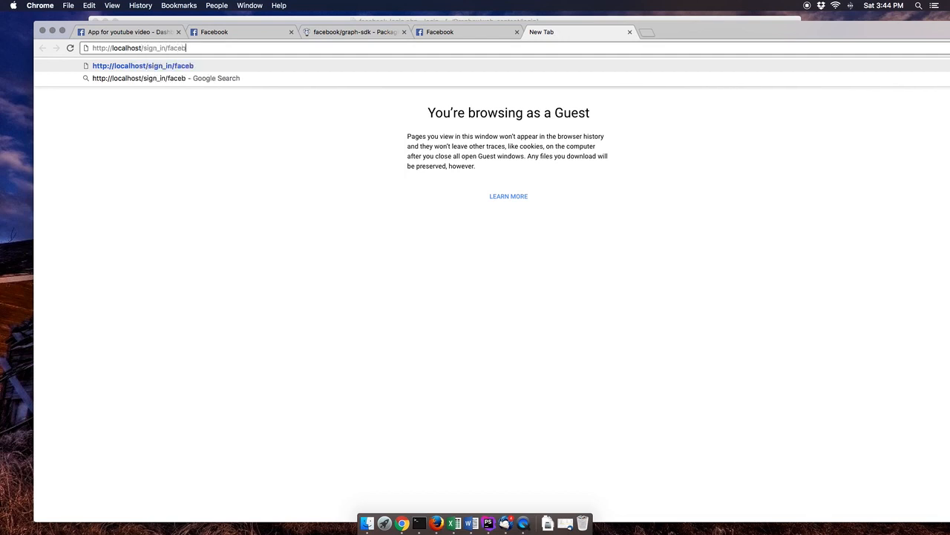
pyautogui.write('ook')
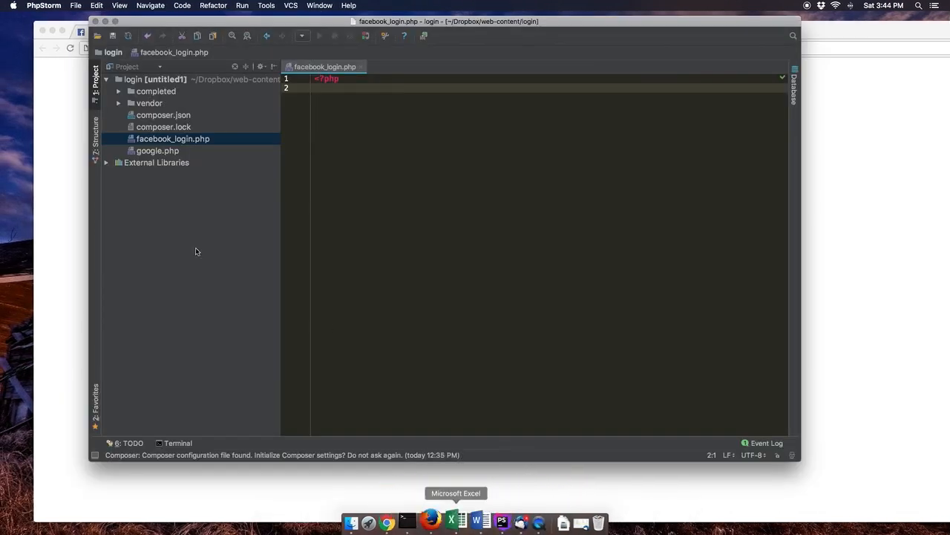
pyautogui.click(403, 523)
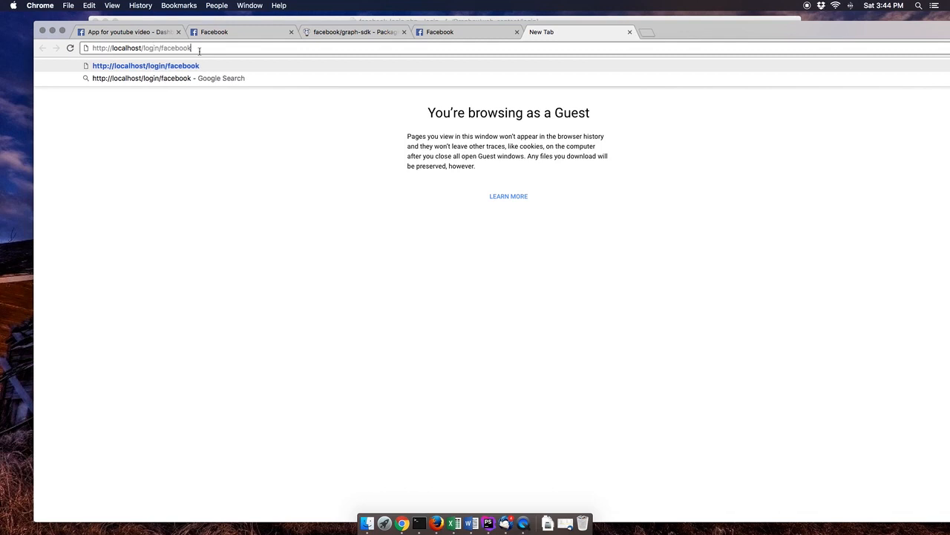
pyautogui.write('_loginp')
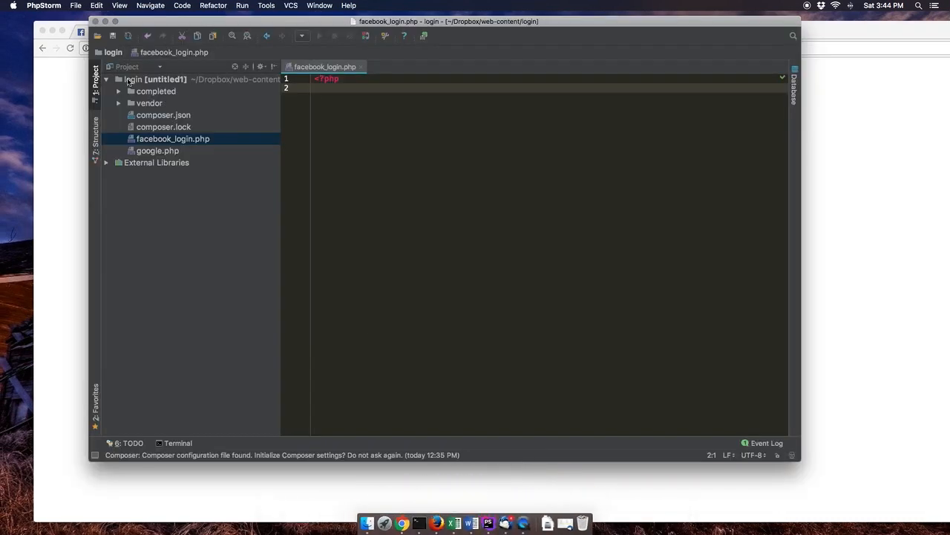
# - Open completed/facebook_login.php as reference for the require, session_start and state lines
pyautogui.click(104, 20)
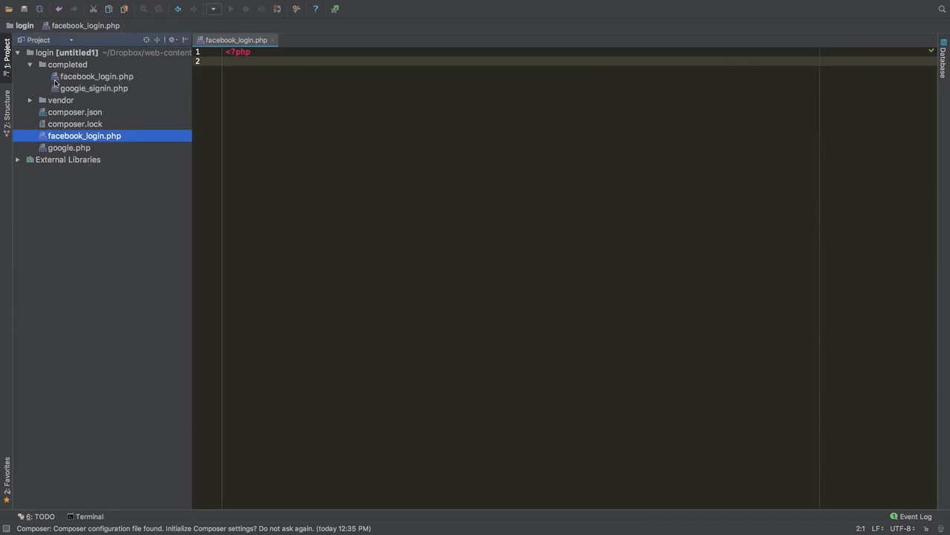
pyautogui.moveTo(59, 81)
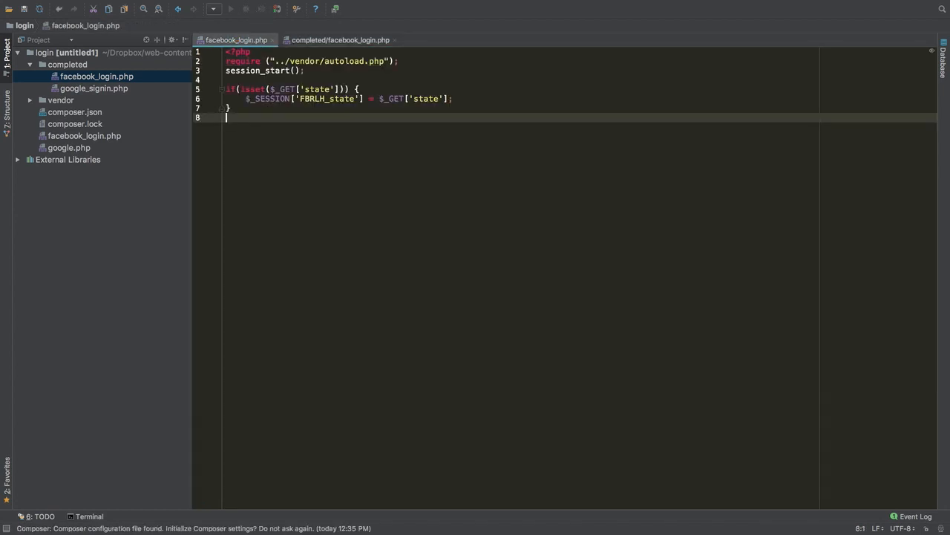
pyautogui.click(284, 61)
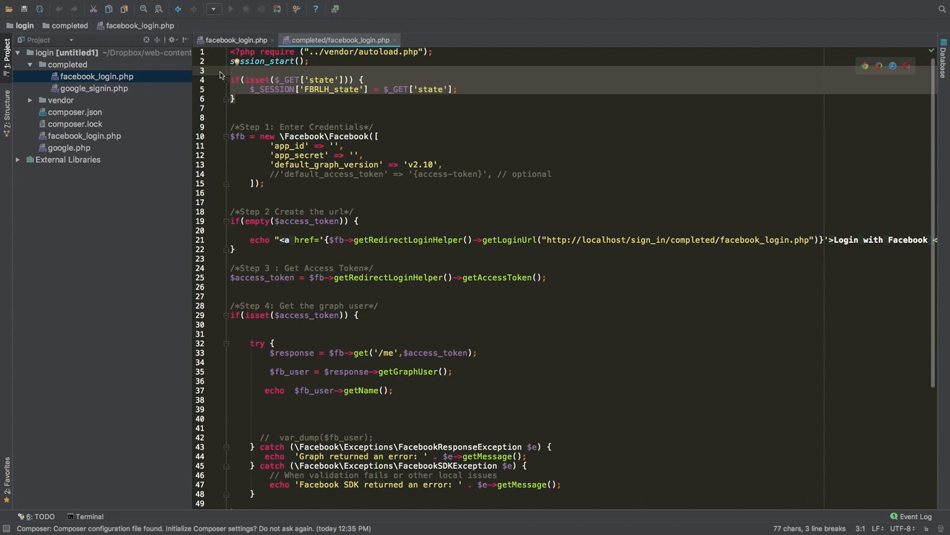
pyautogui.moveTo(253, 34)
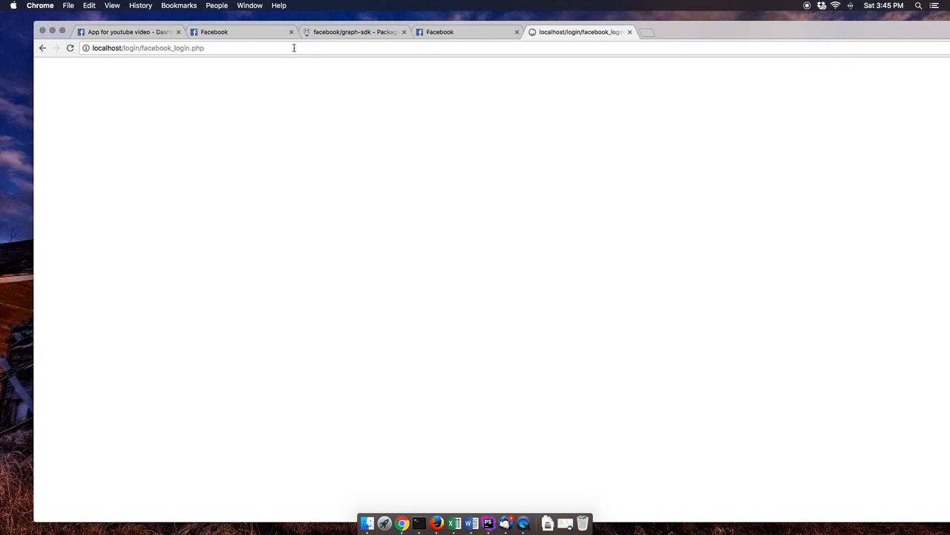
# - Fill the Facebook constructor with the app ID, app secret and v2.10, leaving blank lines below
pyautogui.click(126, 31)
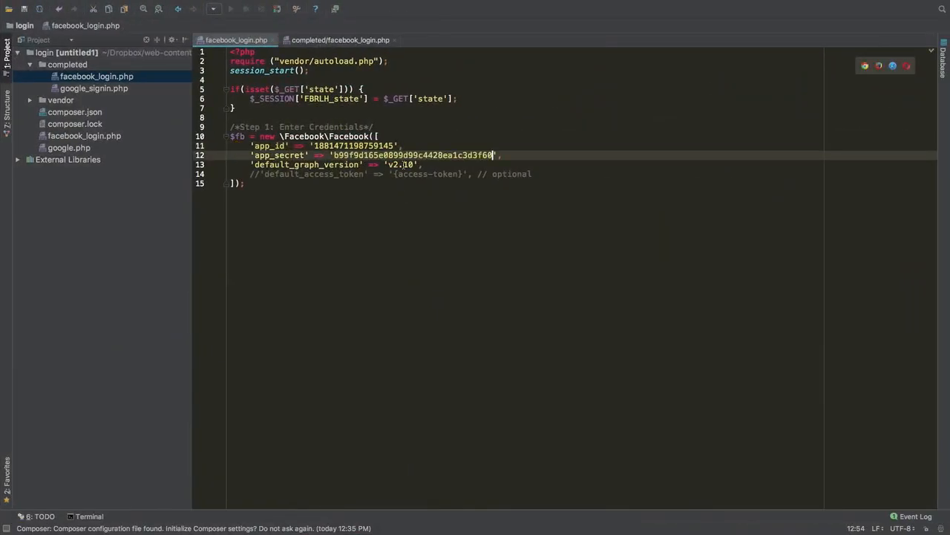
pyautogui.click(392, 163)
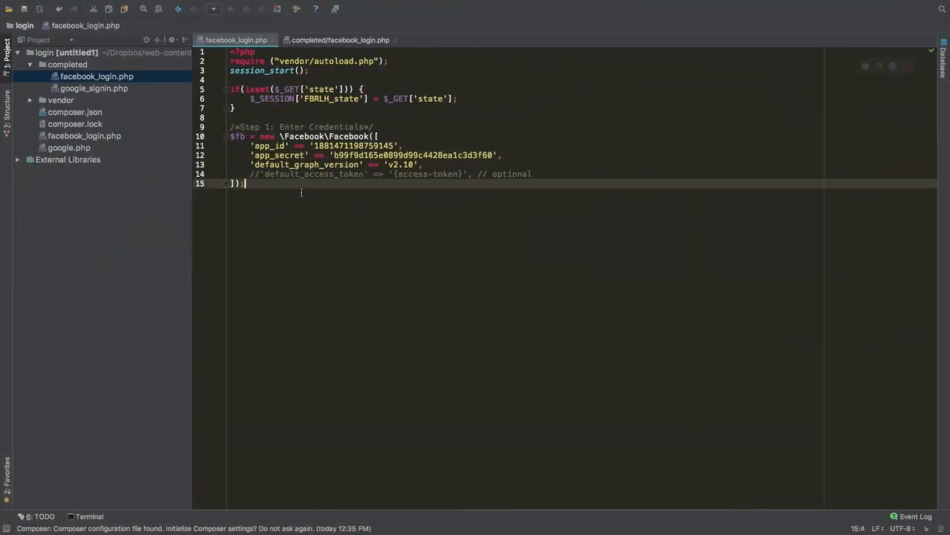
pyautogui.press('enter')
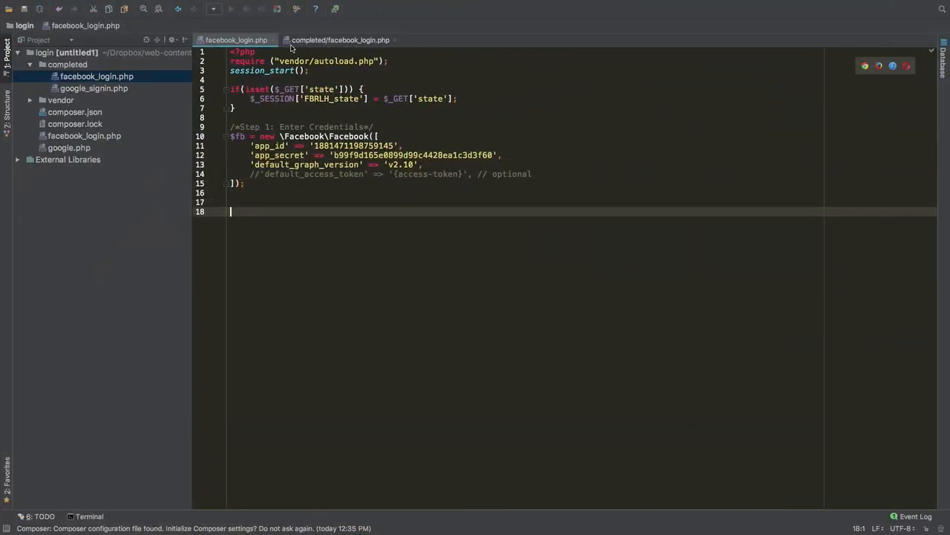
# - Add Step 2's Login with Facebook link, changing the redirect URL folder to login
pyautogui.click(339, 39)
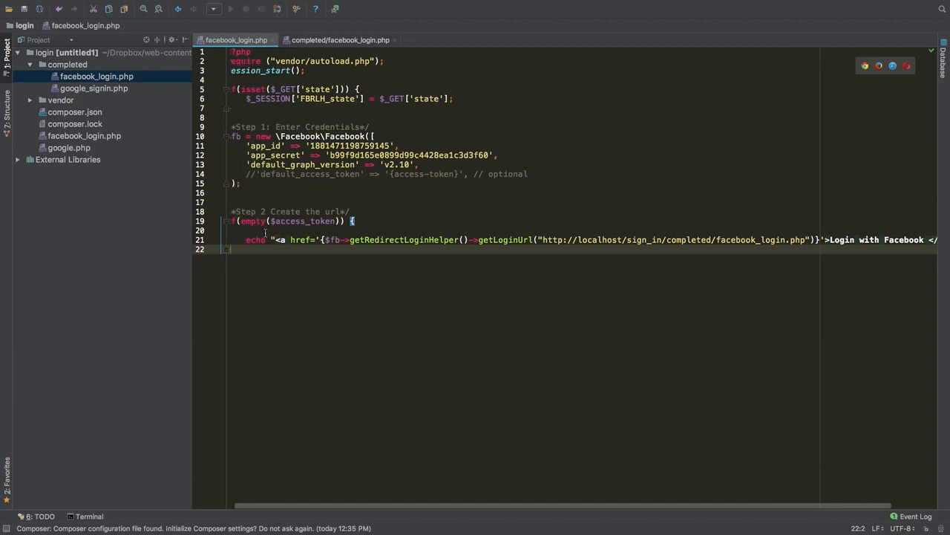
pyautogui.hscroll(3)
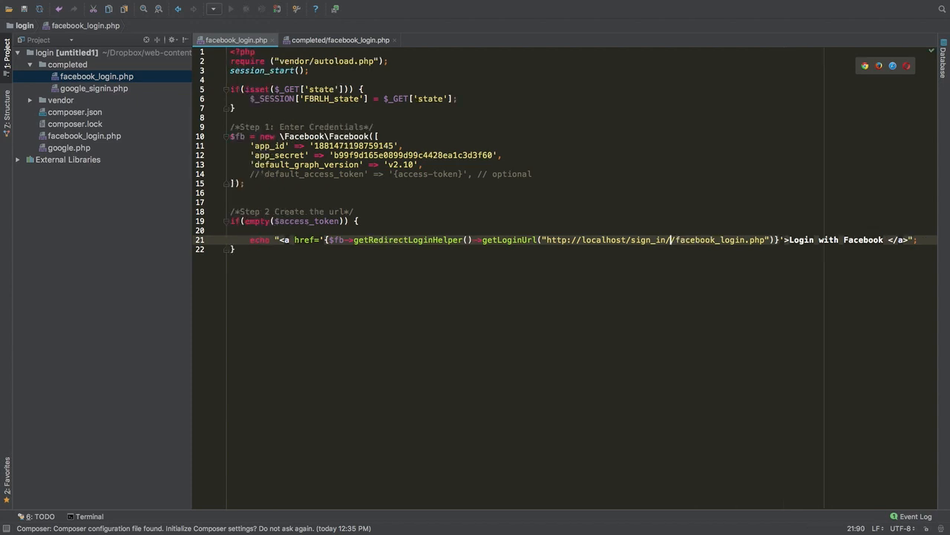
pyautogui.press('Backspace')
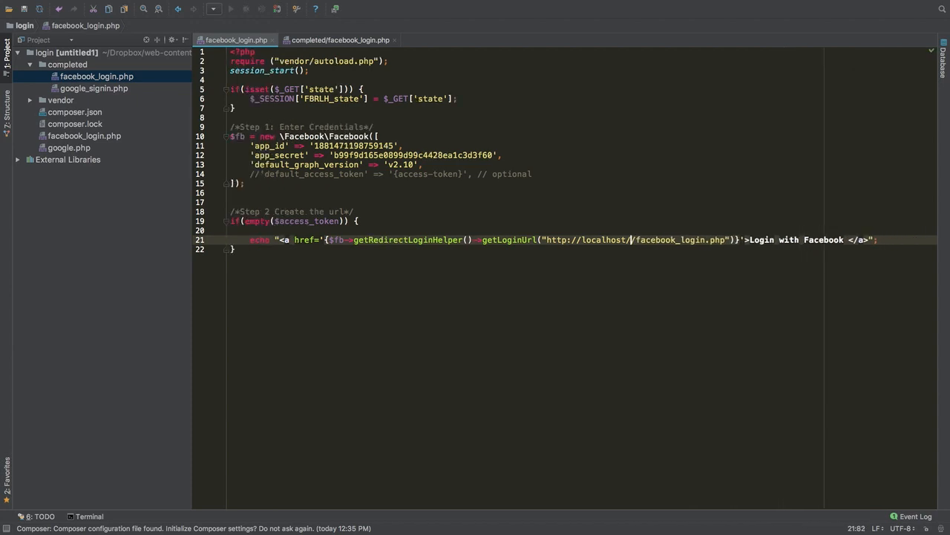
pyautogui.write('login')
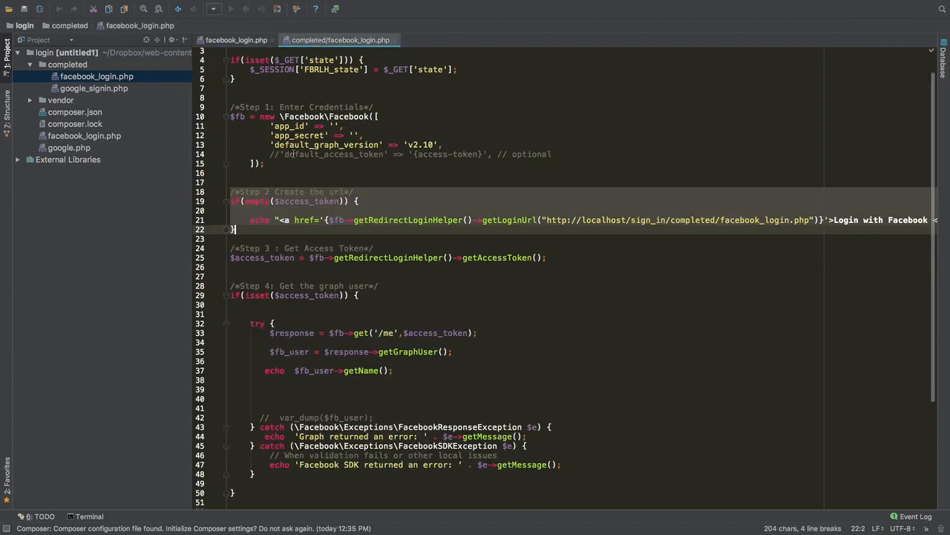
# - Append Step 3 access-token and Step 4 graph-user code with their exception handling
pyautogui.scroll(-3)
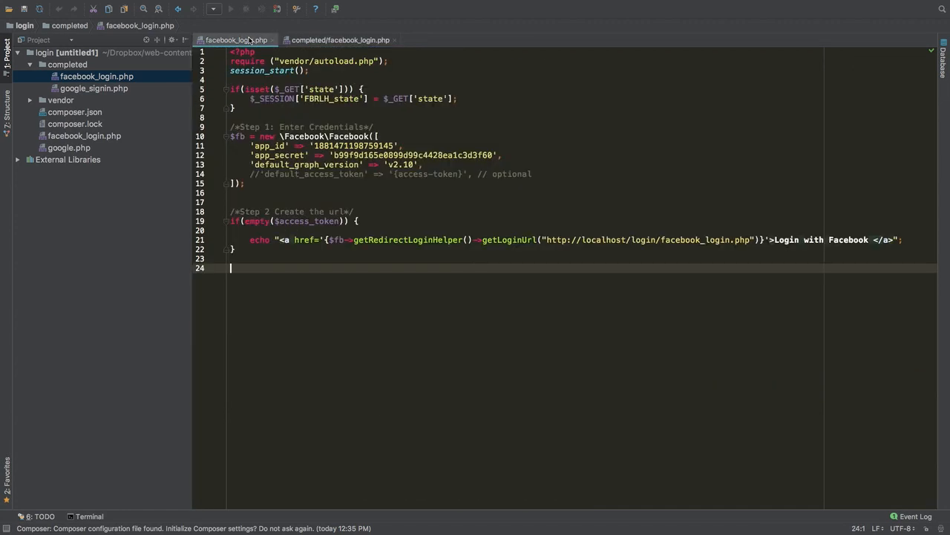
pyautogui.scroll(-3)
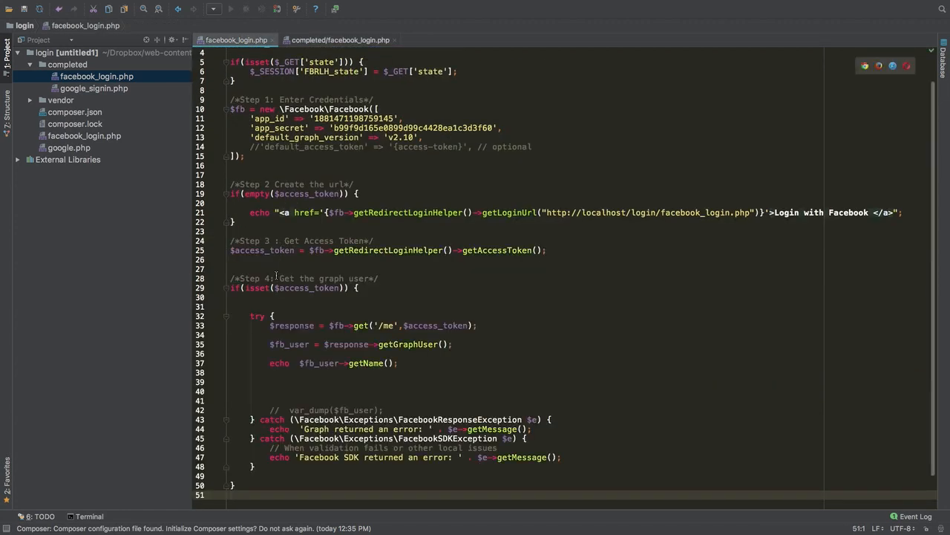
# - Scroll back over the four login steps, then switch to the app dashboard in Chrome
pyautogui.scroll(3)
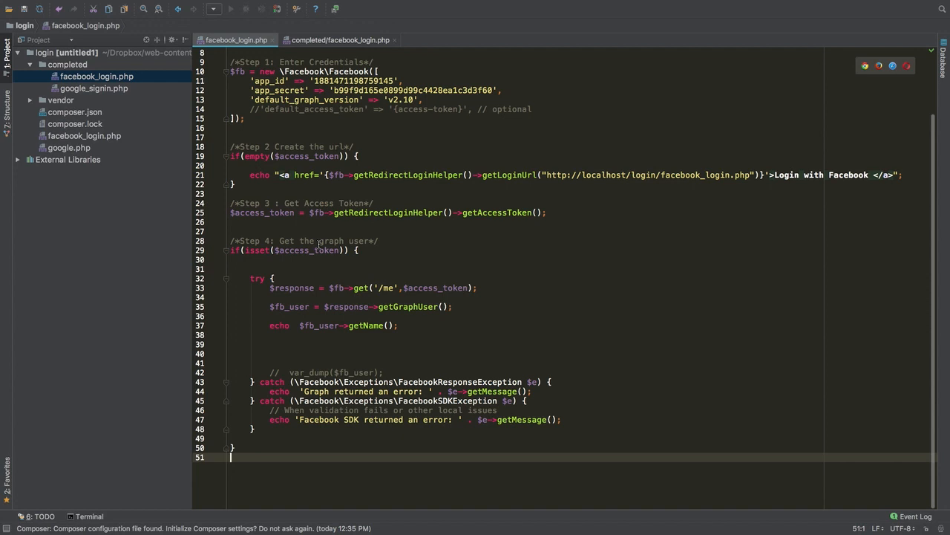
pyautogui.moveTo(350, 294)
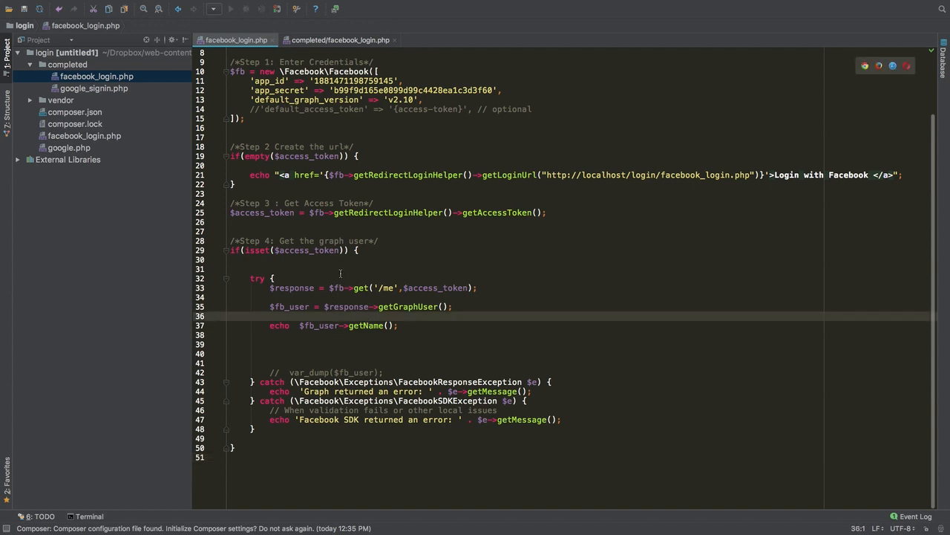
pyautogui.scroll(3)
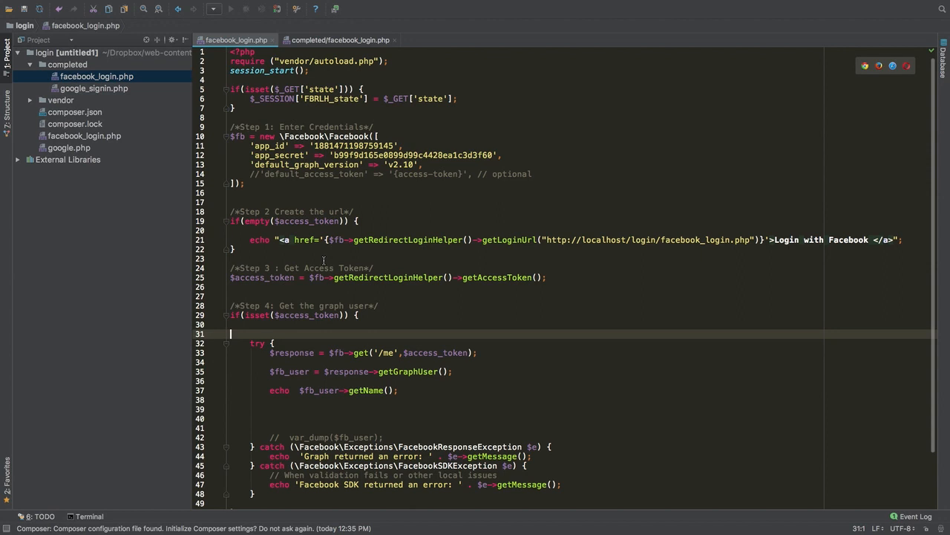
pyautogui.click(275, 249)
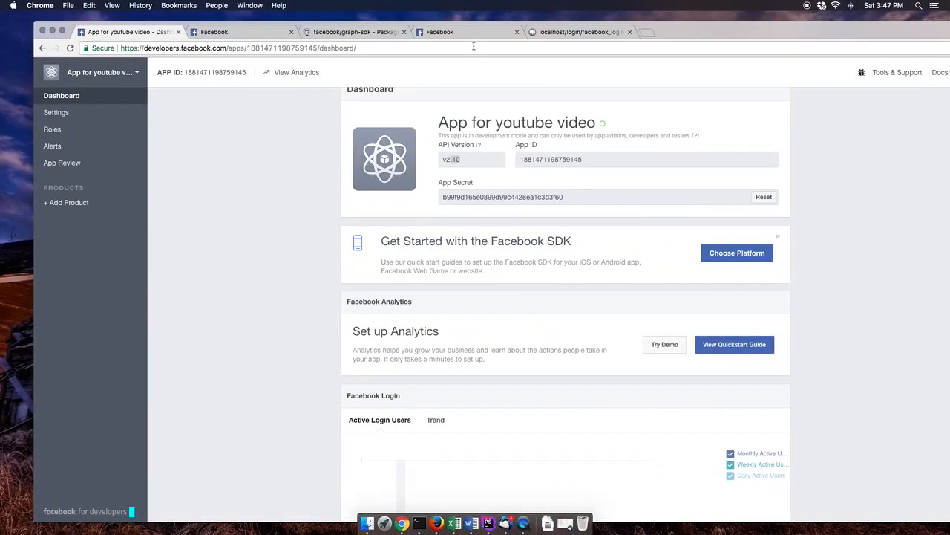
# - Follow the Login with Facebook link on localhost and hit Facebook's domain-not-allowed error
pyautogui.click(579, 31)
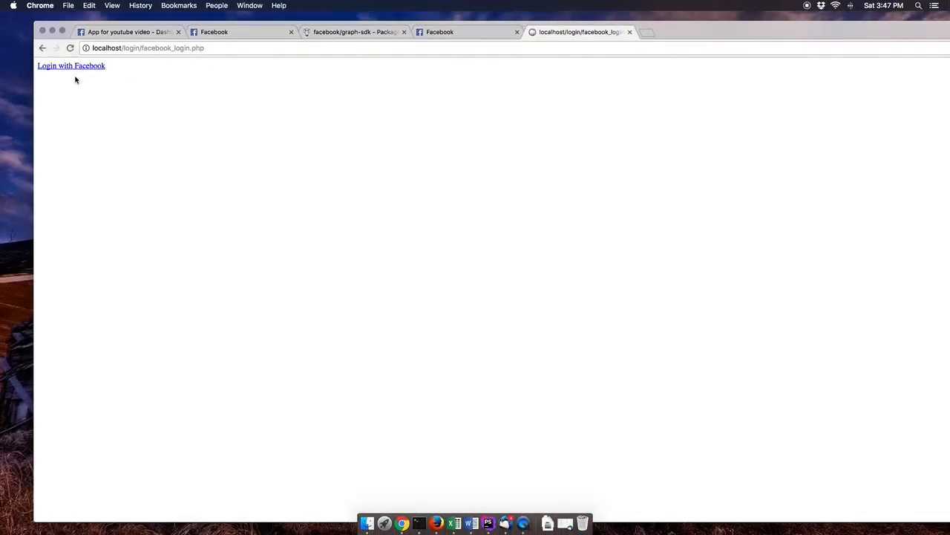
pyautogui.click(72, 65)
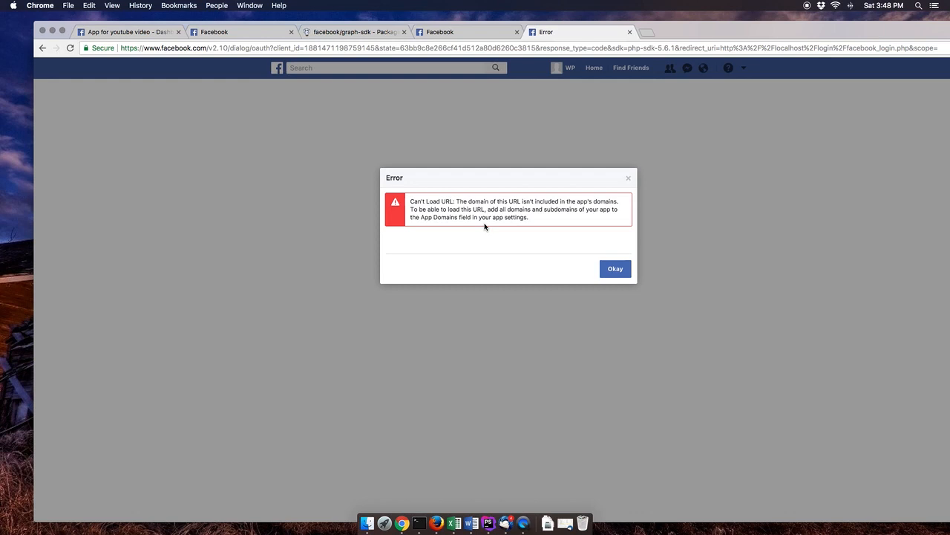
pyautogui.moveTo(594, 206)
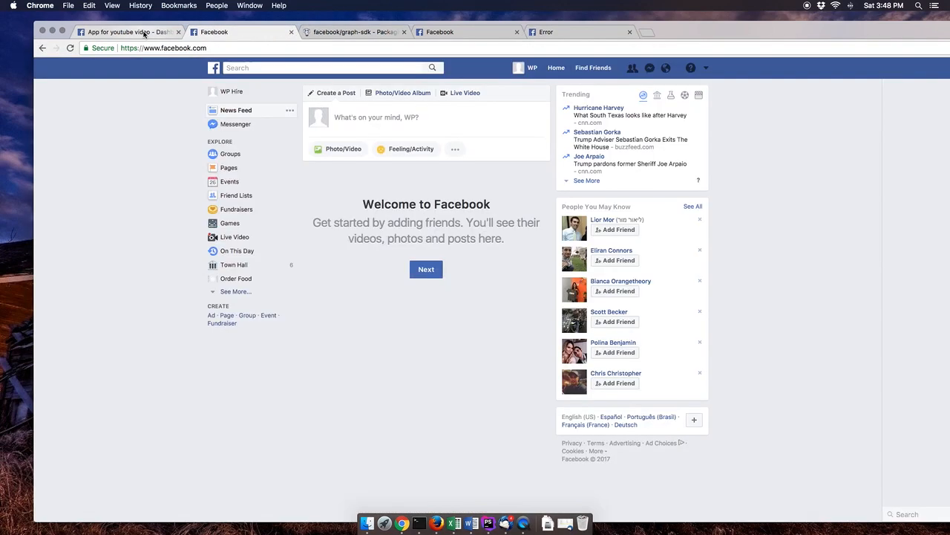
# - Enter localhost as the App Domain in basic settings and bring up the Select Platform picker
pyautogui.click(126, 33)
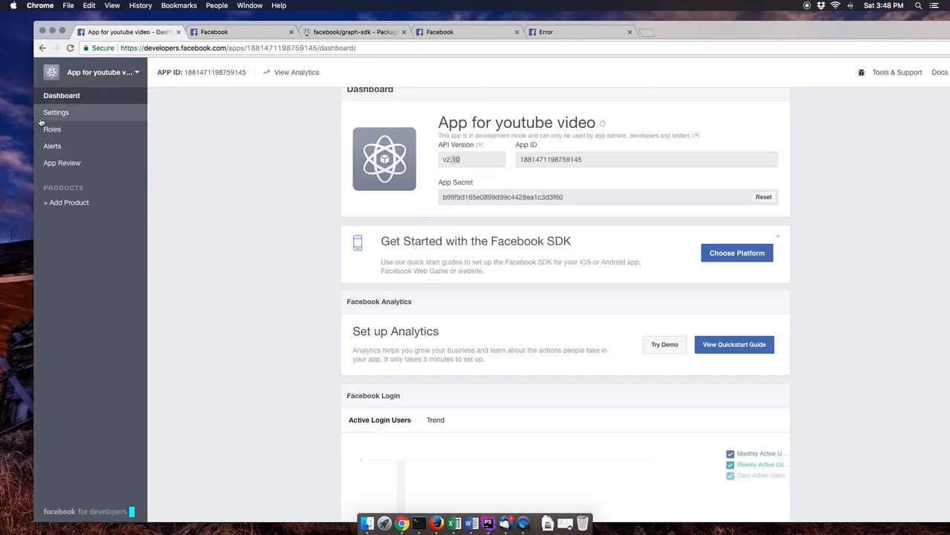
pyautogui.click(57, 113)
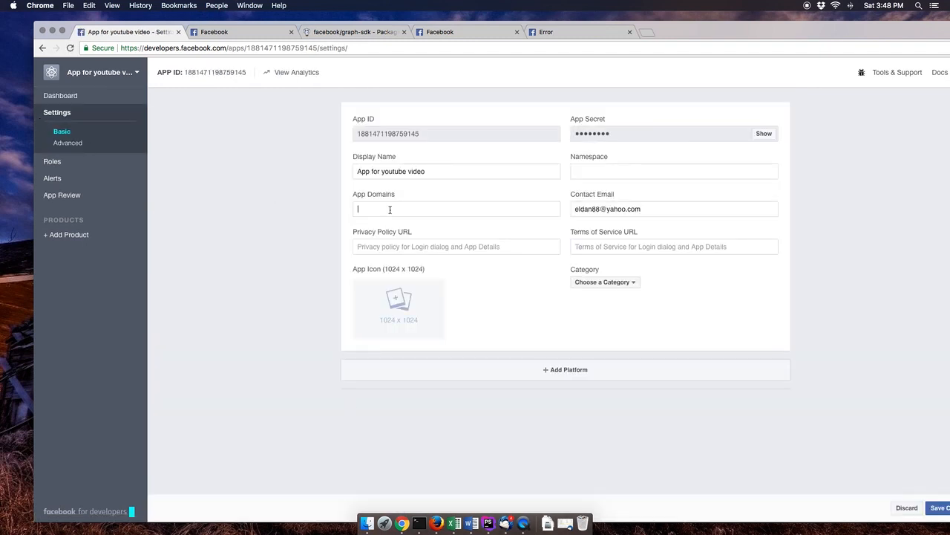
pyautogui.write('localhost')
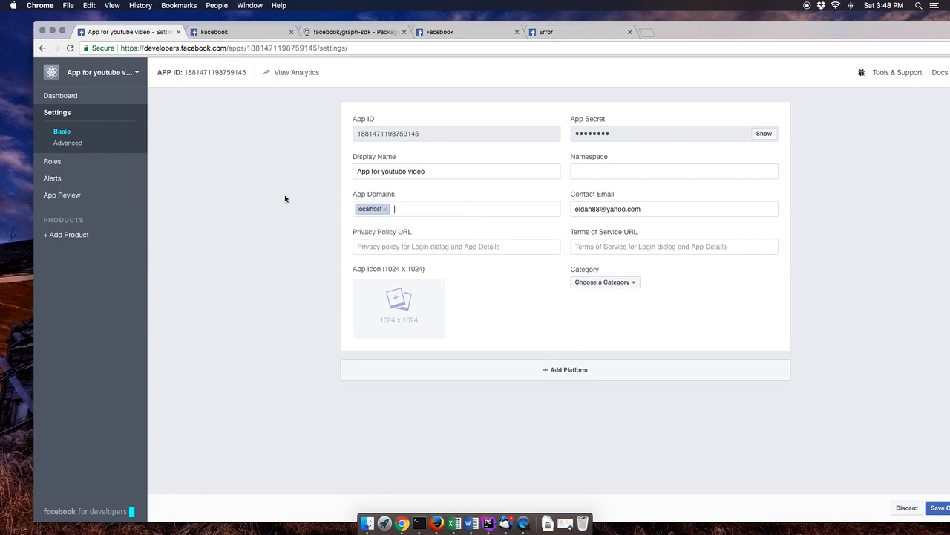
pyautogui.moveTo(404, 268)
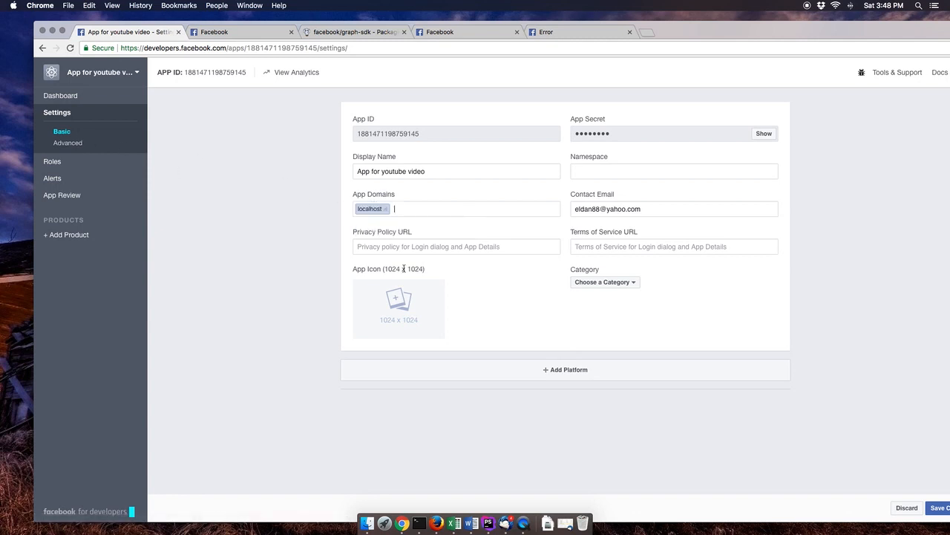
pyautogui.click(565, 368)
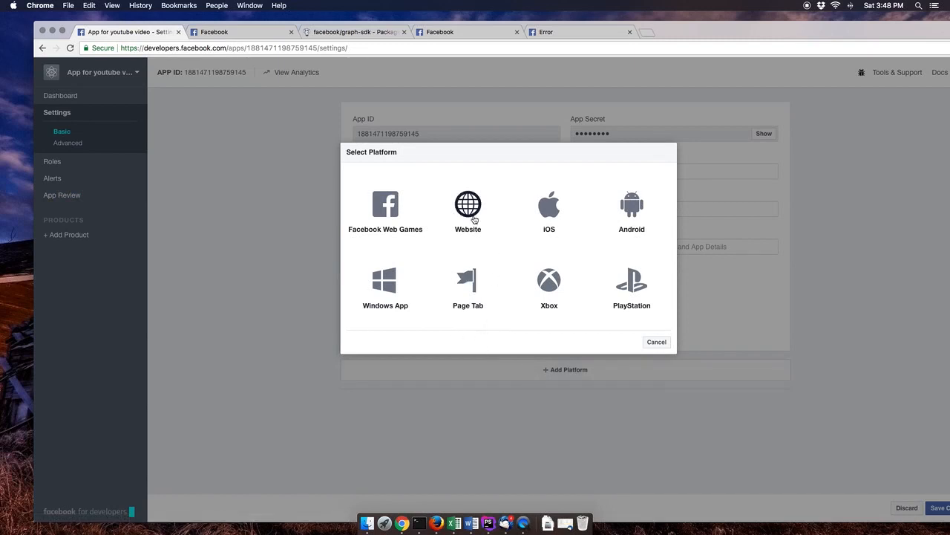
# - Add a Website platform and fetch the local login page URL for its Site URL field
pyautogui.click(468, 210)
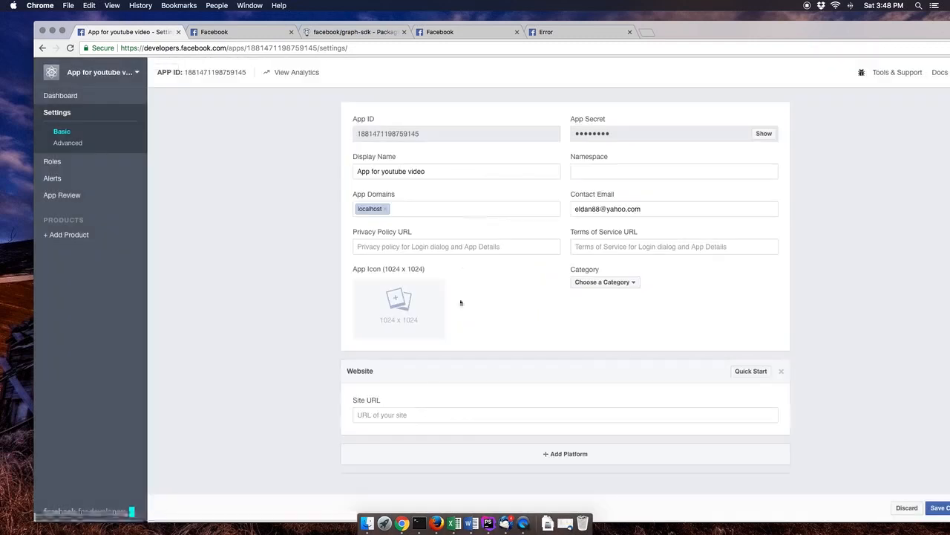
pyautogui.click(564, 415)
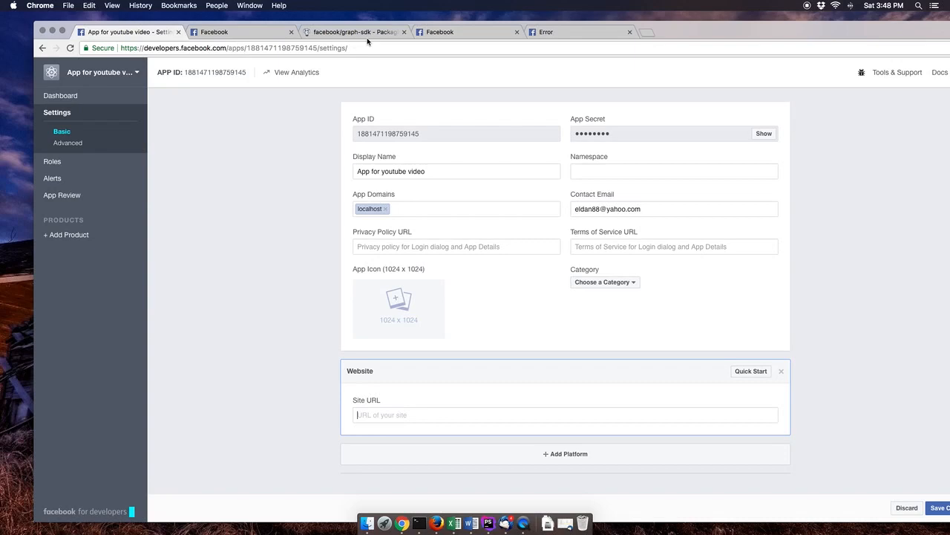
pyautogui.click(238, 32)
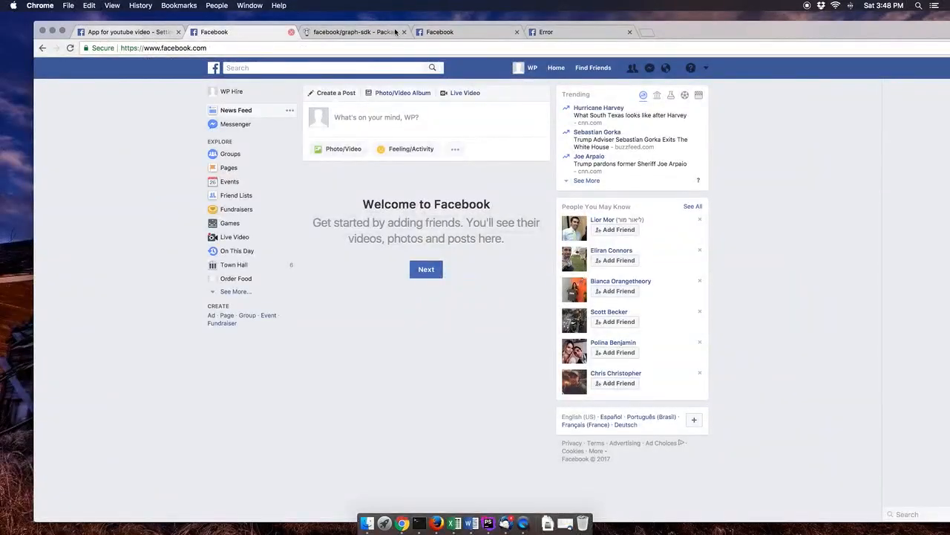
pyautogui.click(579, 32)
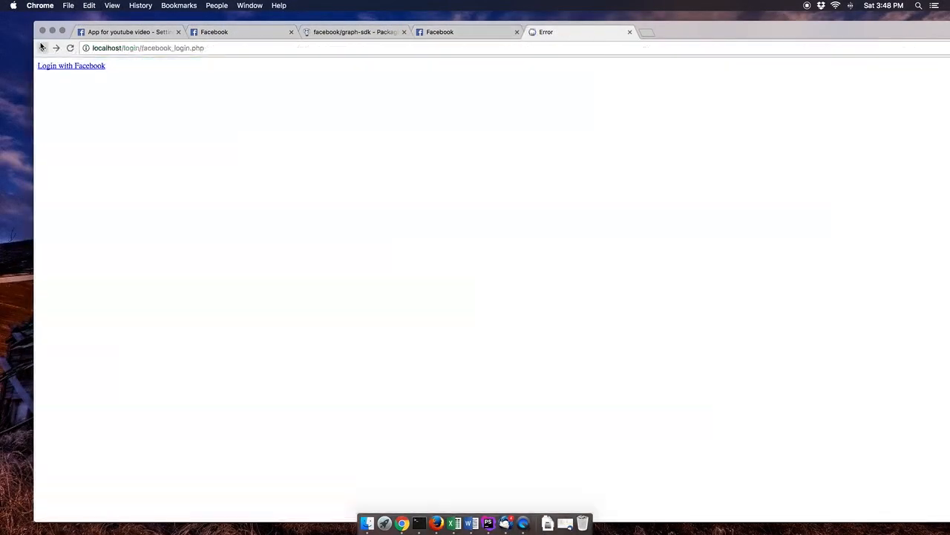
pyautogui.click(126, 31)
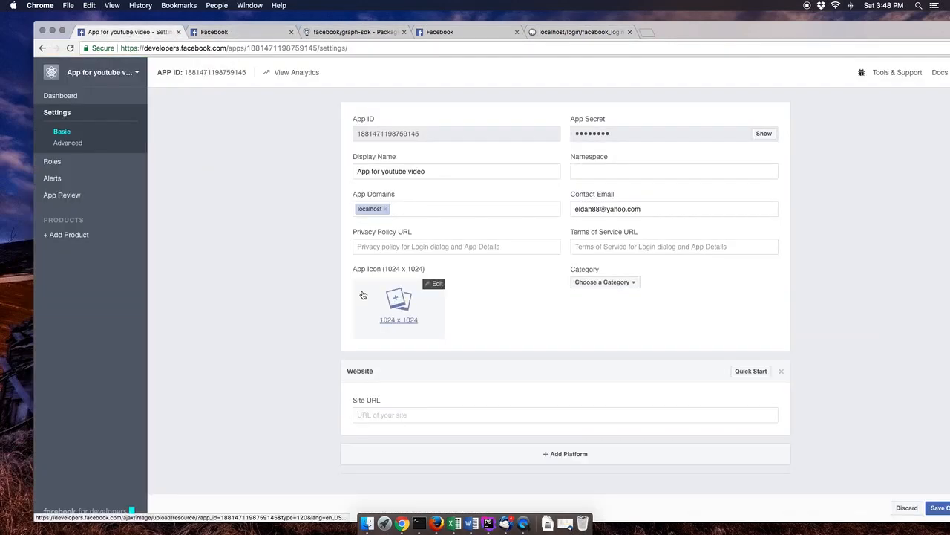
pyautogui.write('http://localhost/login/facebook_login.php')
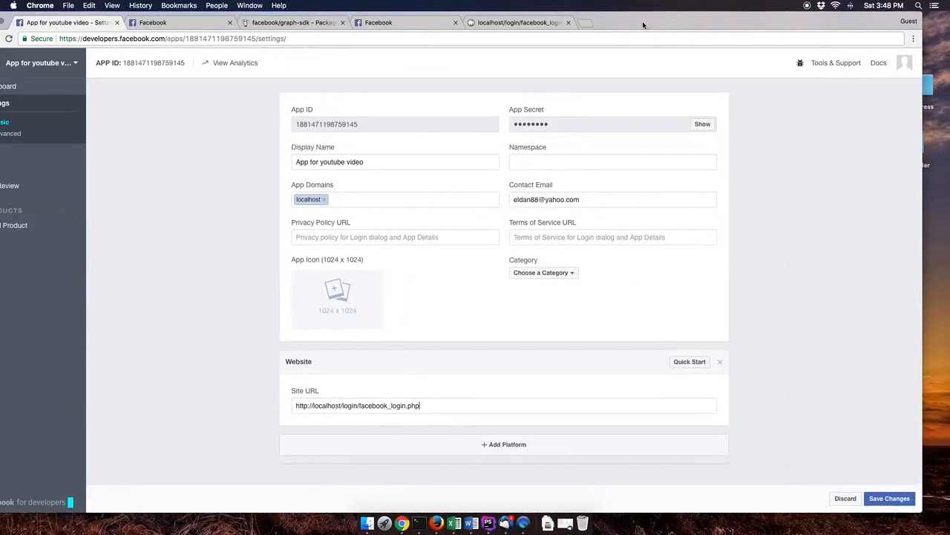
pyautogui.click(888, 499)
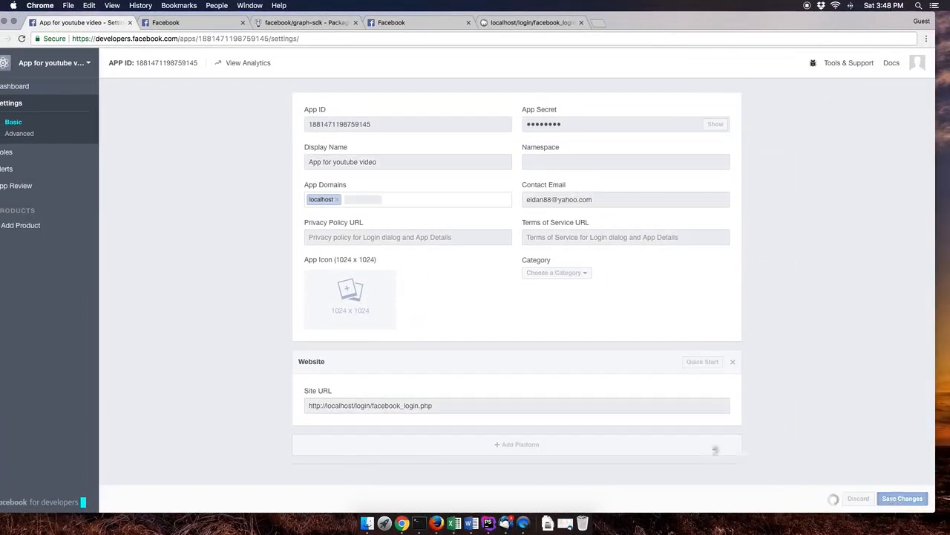
pyautogui.click(901, 499)
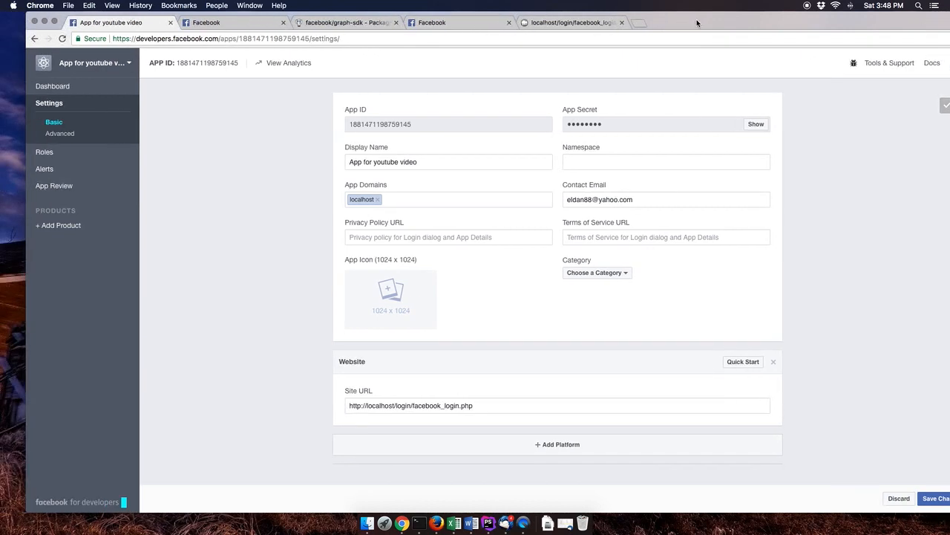
pyautogui.moveTo(611, 190)
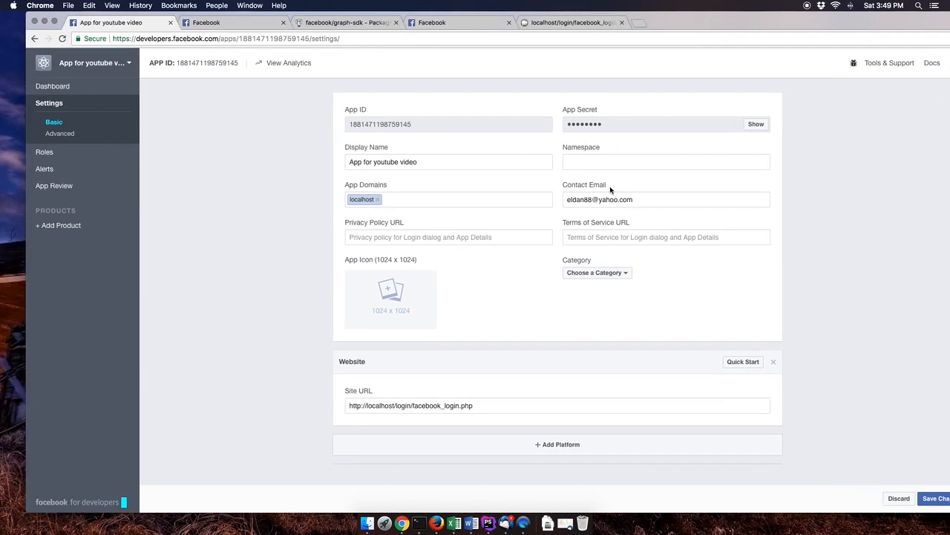
pyautogui.click(665, 238)
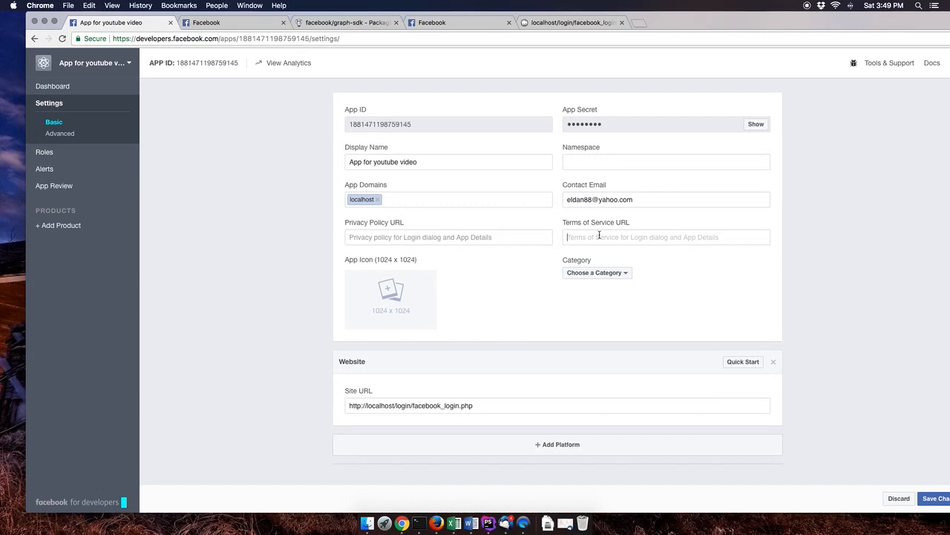
pyautogui.moveTo(600, 175)
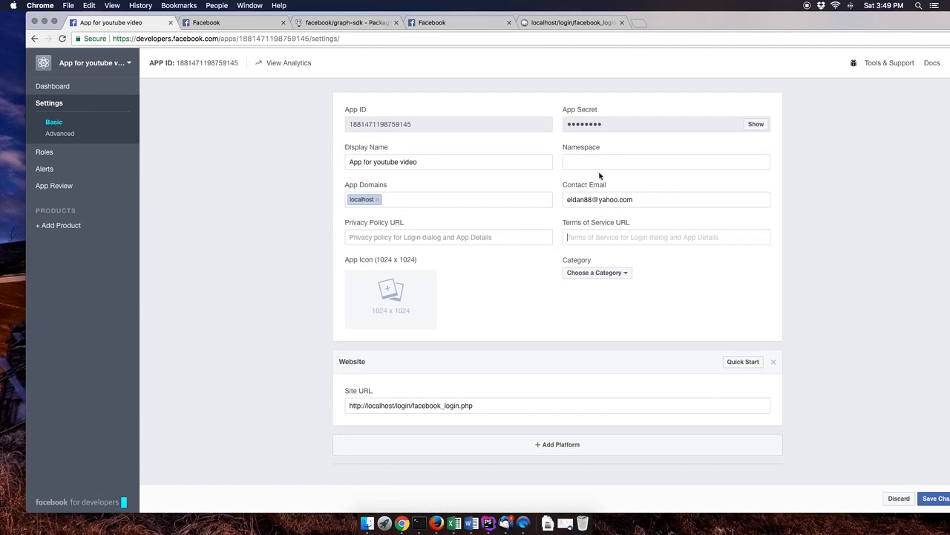
pyautogui.moveTo(461, 95)
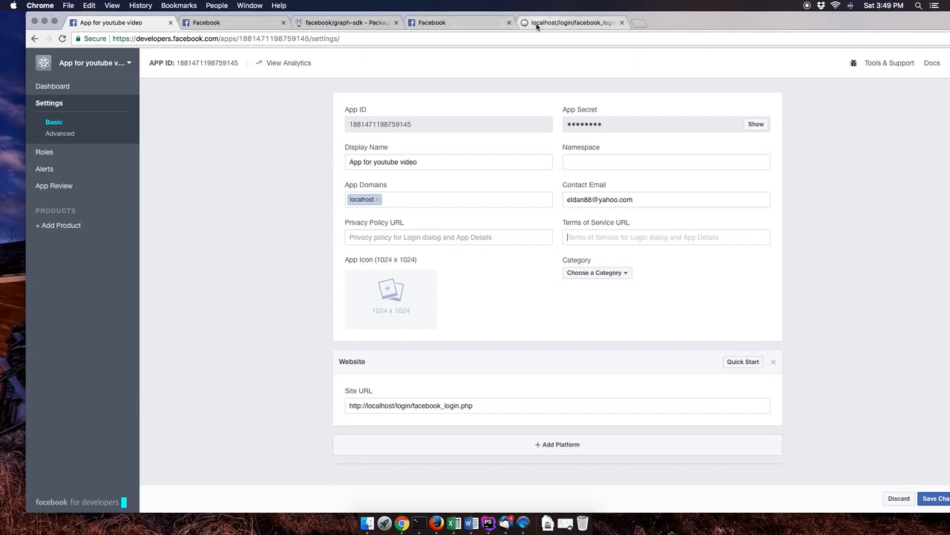
# - Start Login with Facebook from localhost and continue as WP through the consent dialog
pyautogui.click(572, 22)
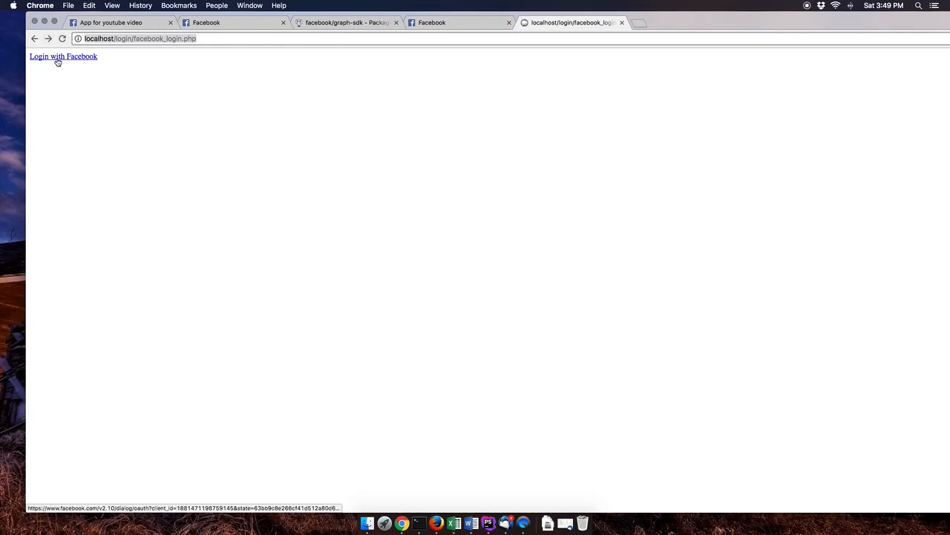
pyautogui.click(62, 56)
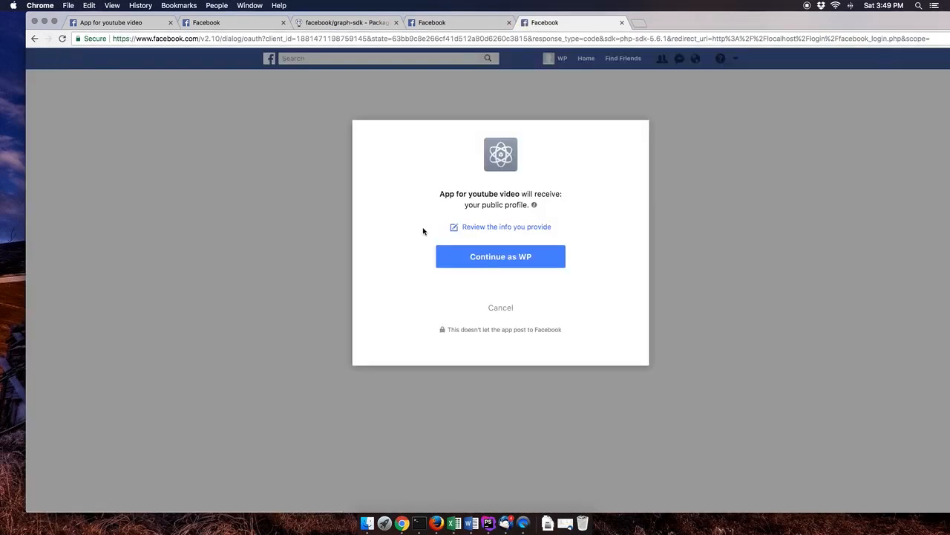
pyautogui.moveTo(439, 196)
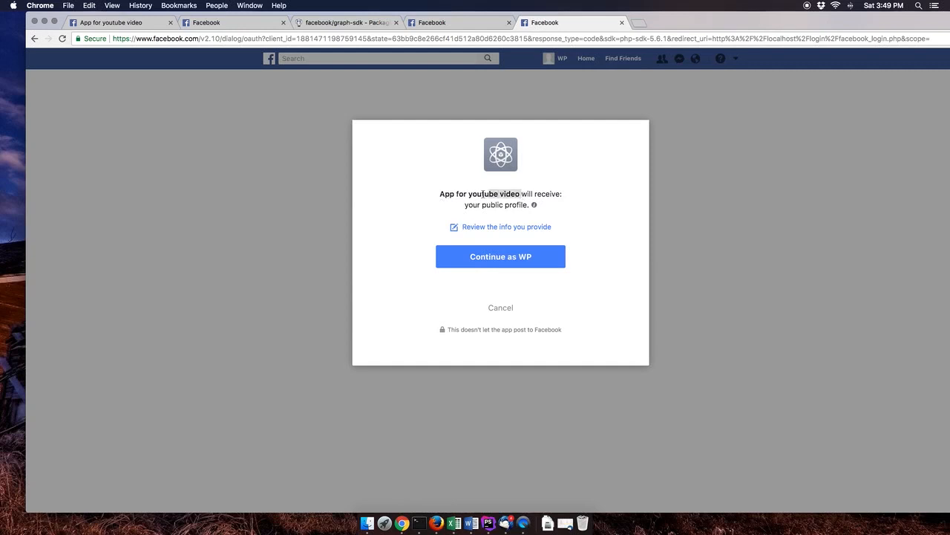
pyautogui.moveTo(387, 84)
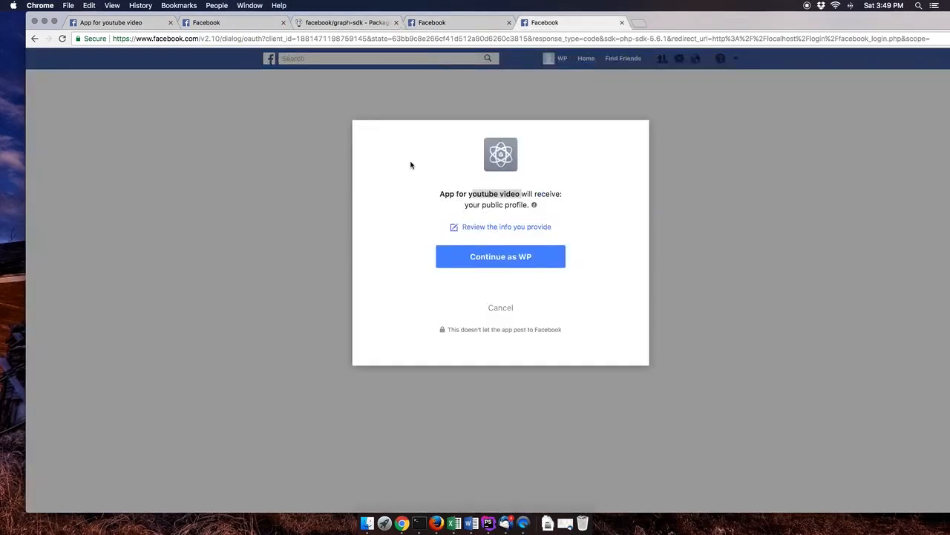
pyautogui.moveTo(456, 255)
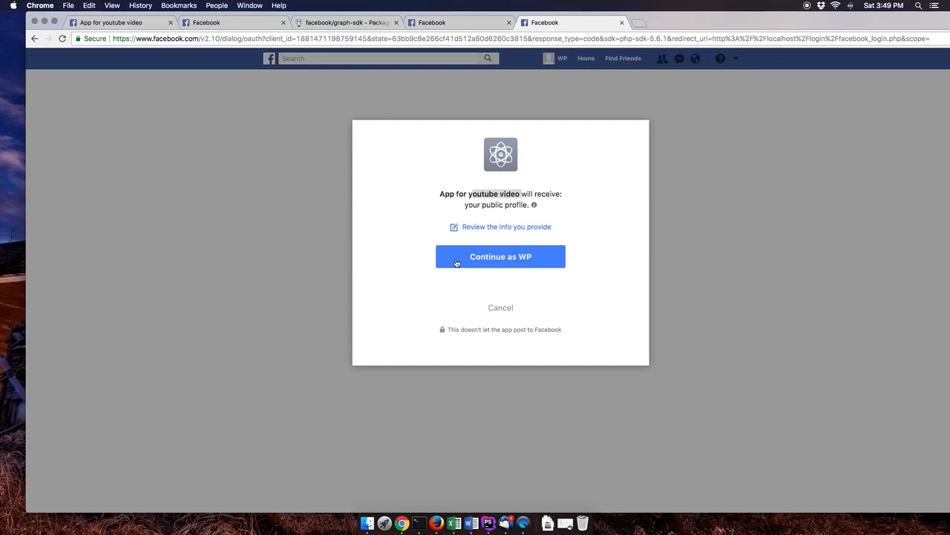
pyautogui.click(500, 255)
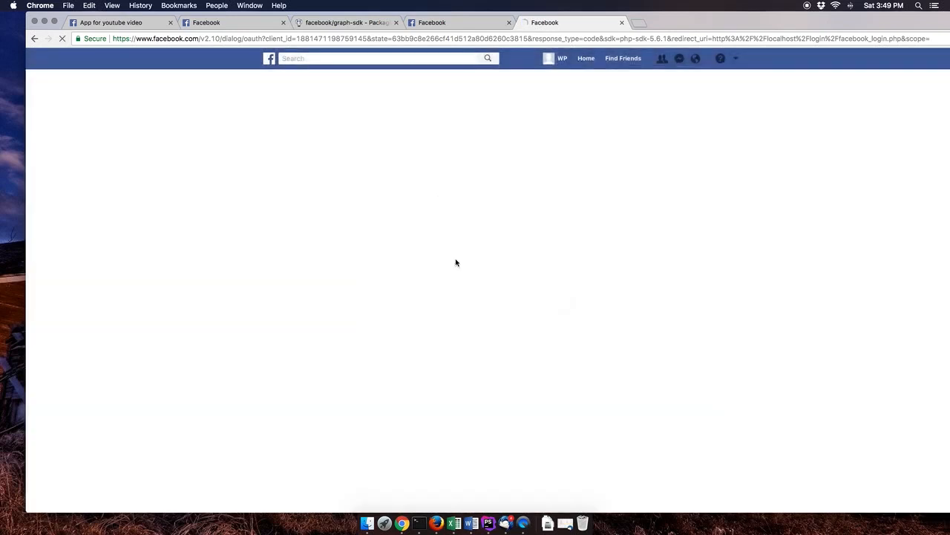